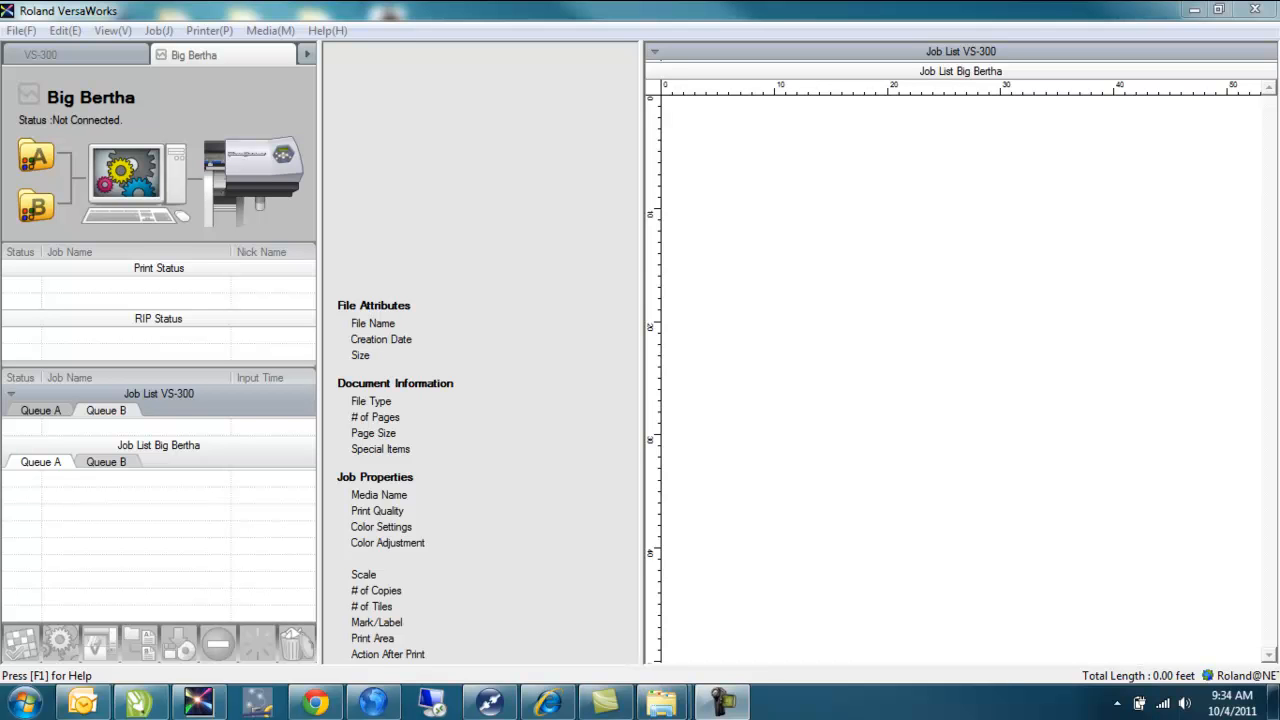
Switch from VersaWorks to the jersey number 89 design in CorelDRAW via the taskbar
{"action": "left_click", "coordinate": [140, 700]}
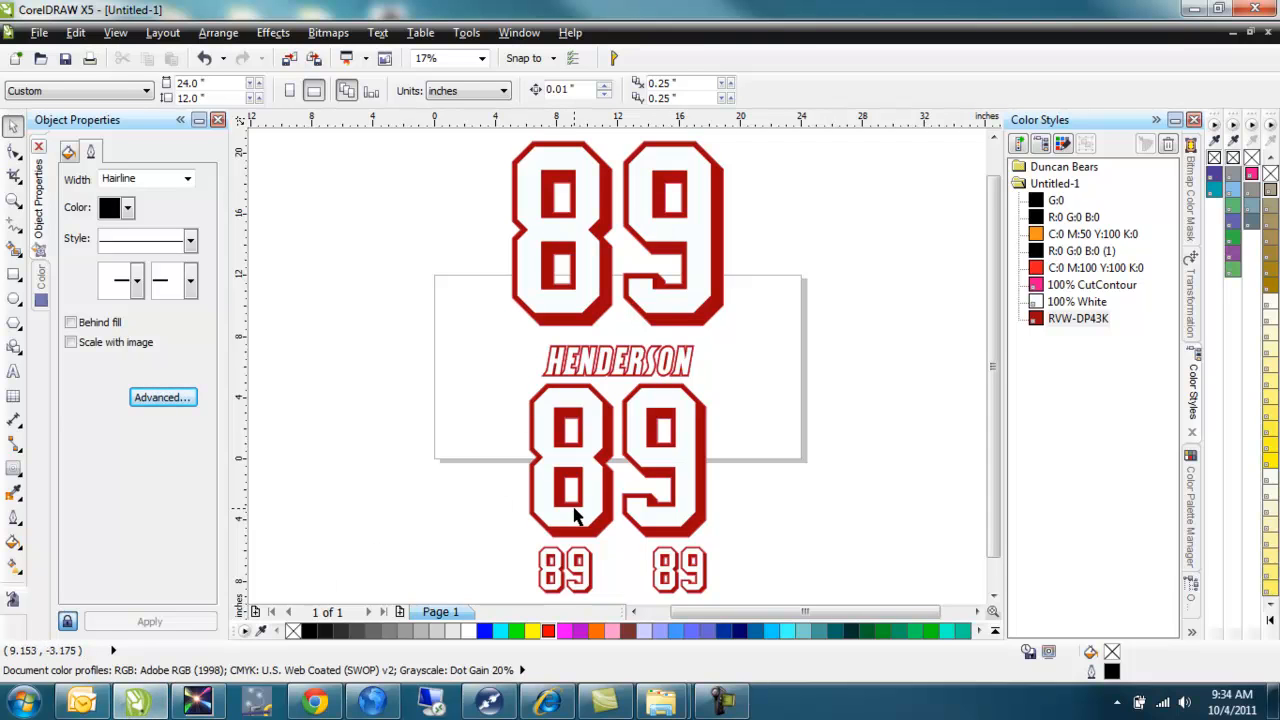
{"action": "mouse_move", "coordinate": [630, 364]}
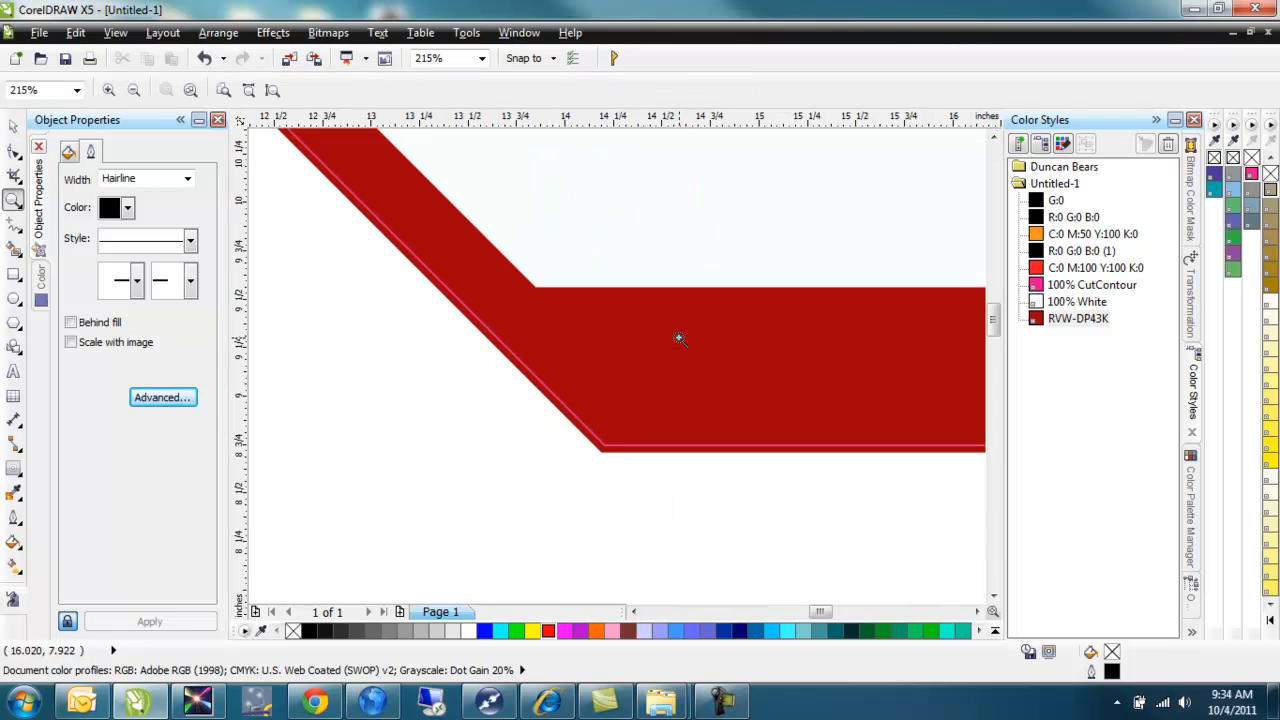
{"action": "mouse_move", "coordinate": [616, 448]}
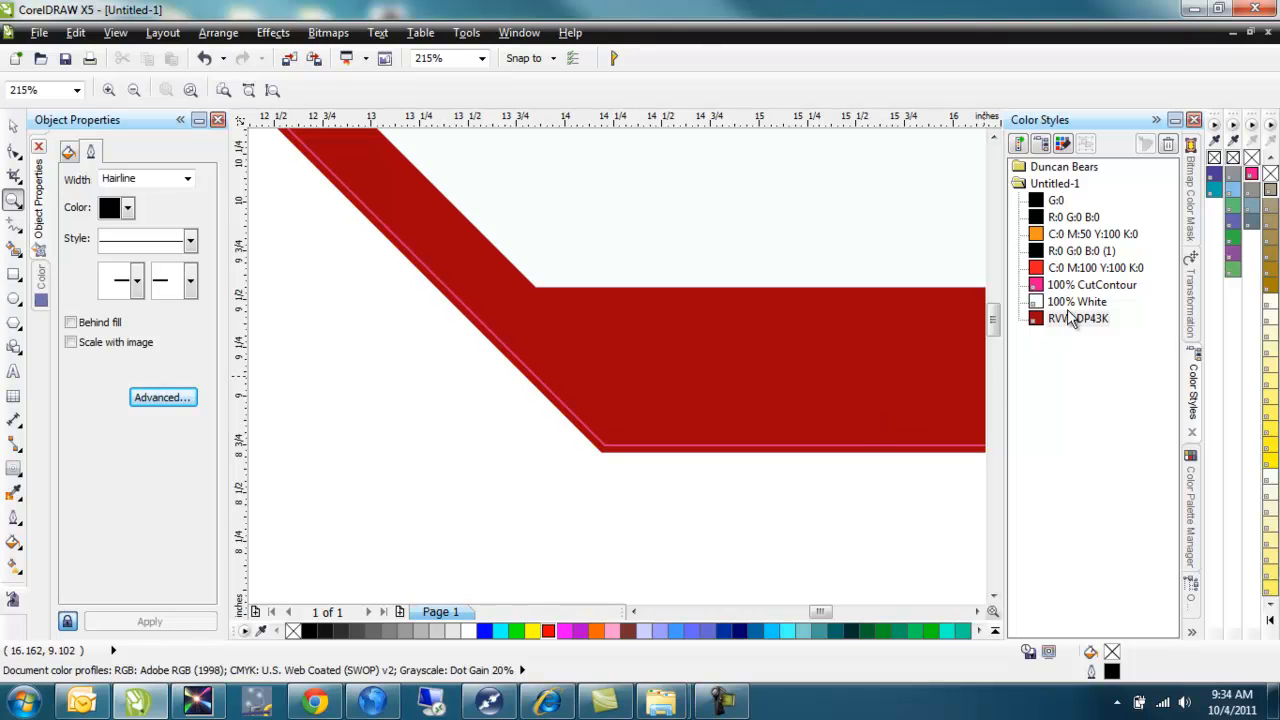
{"action": "mouse_move", "coordinate": [1100, 278]}
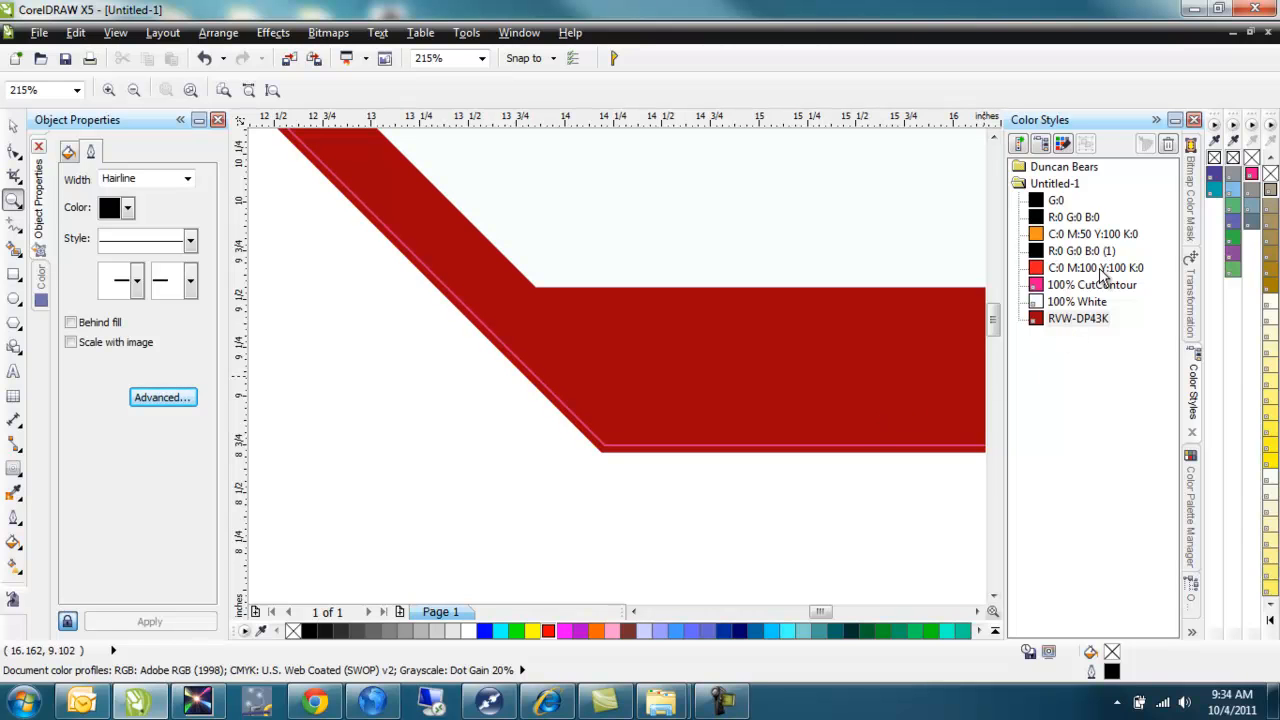
{"action": "mouse_move", "coordinate": [1088, 332]}
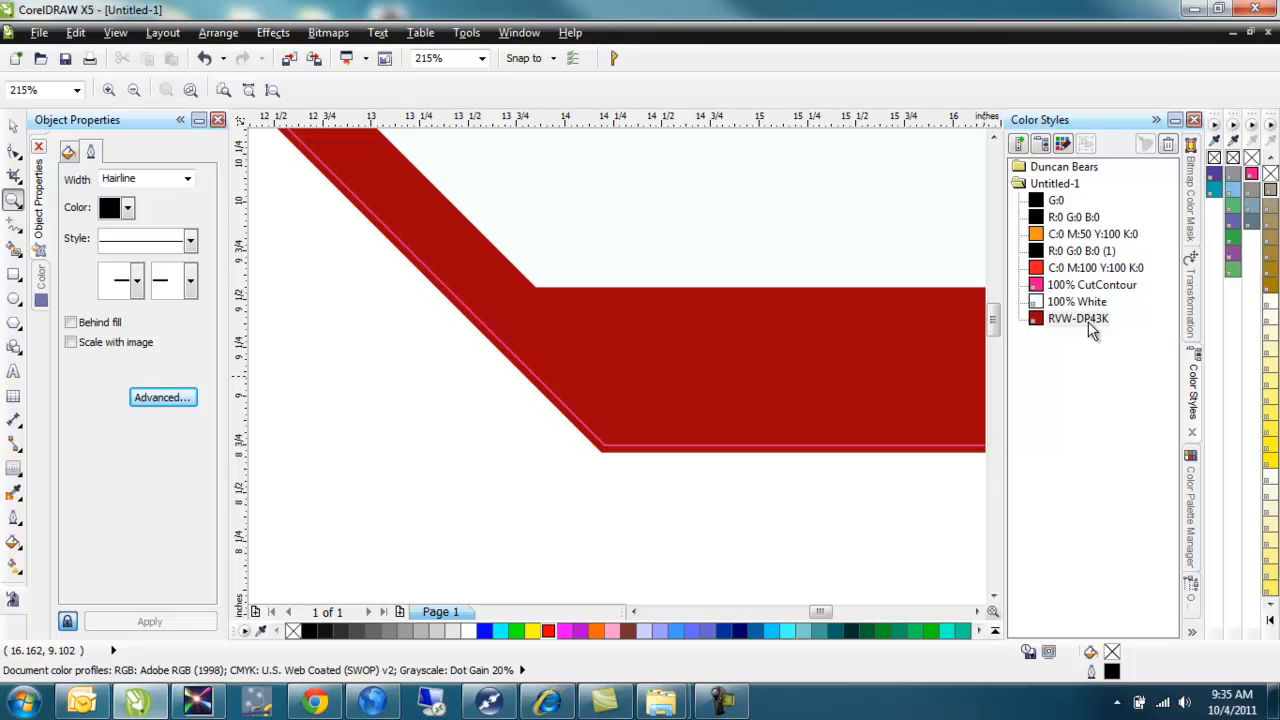
{"action": "mouse_move", "coordinate": [1040, 330]}
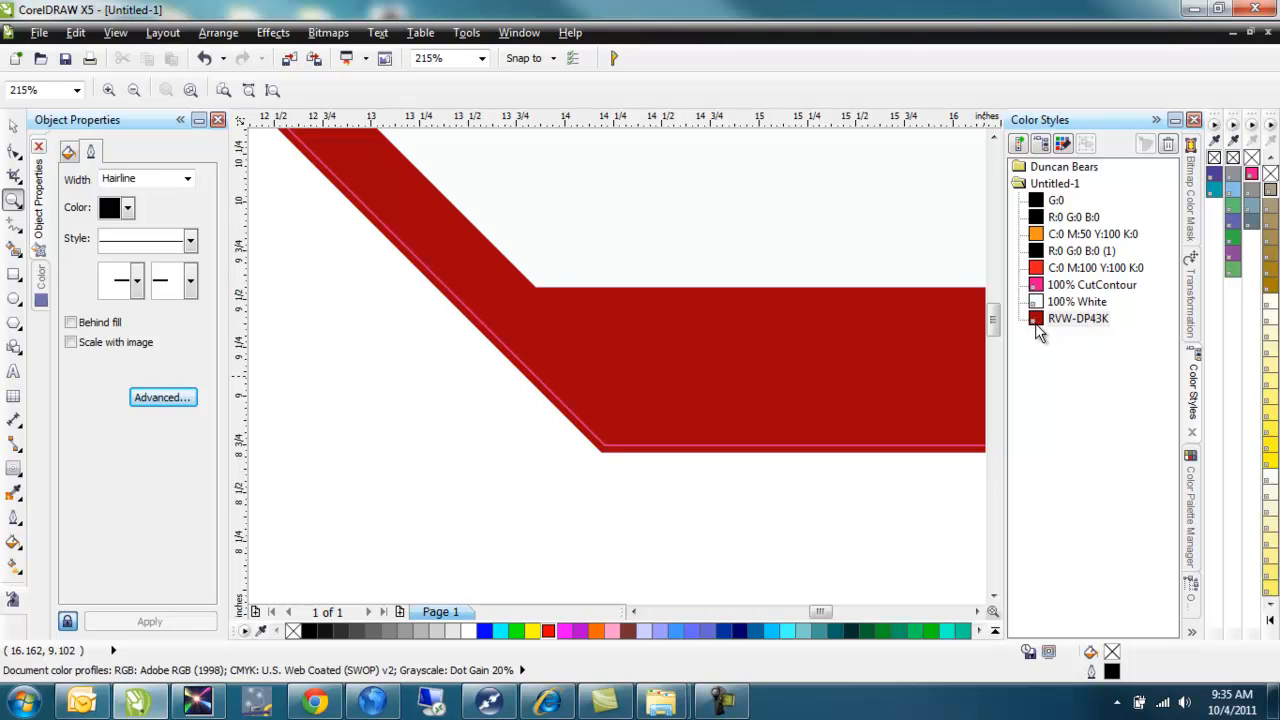
{"action": "mouse_move", "coordinate": [1070, 330]}
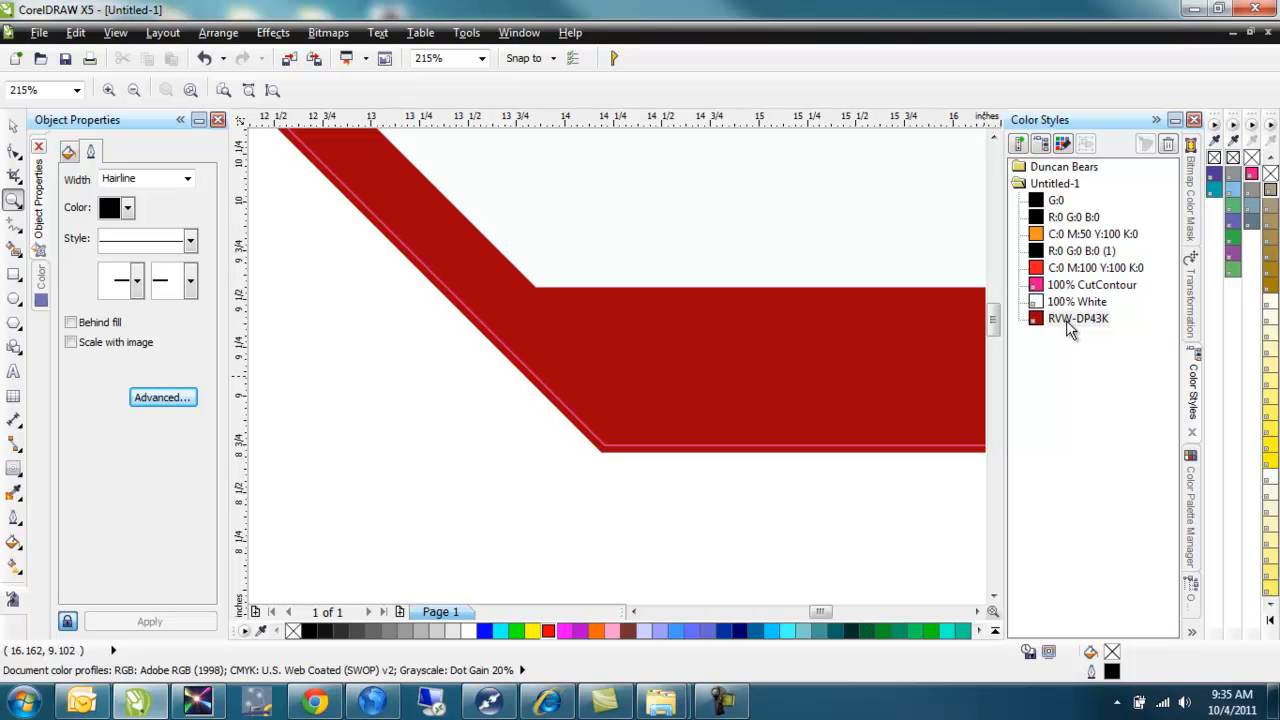
{"action": "mouse_move", "coordinate": [1076, 330]}
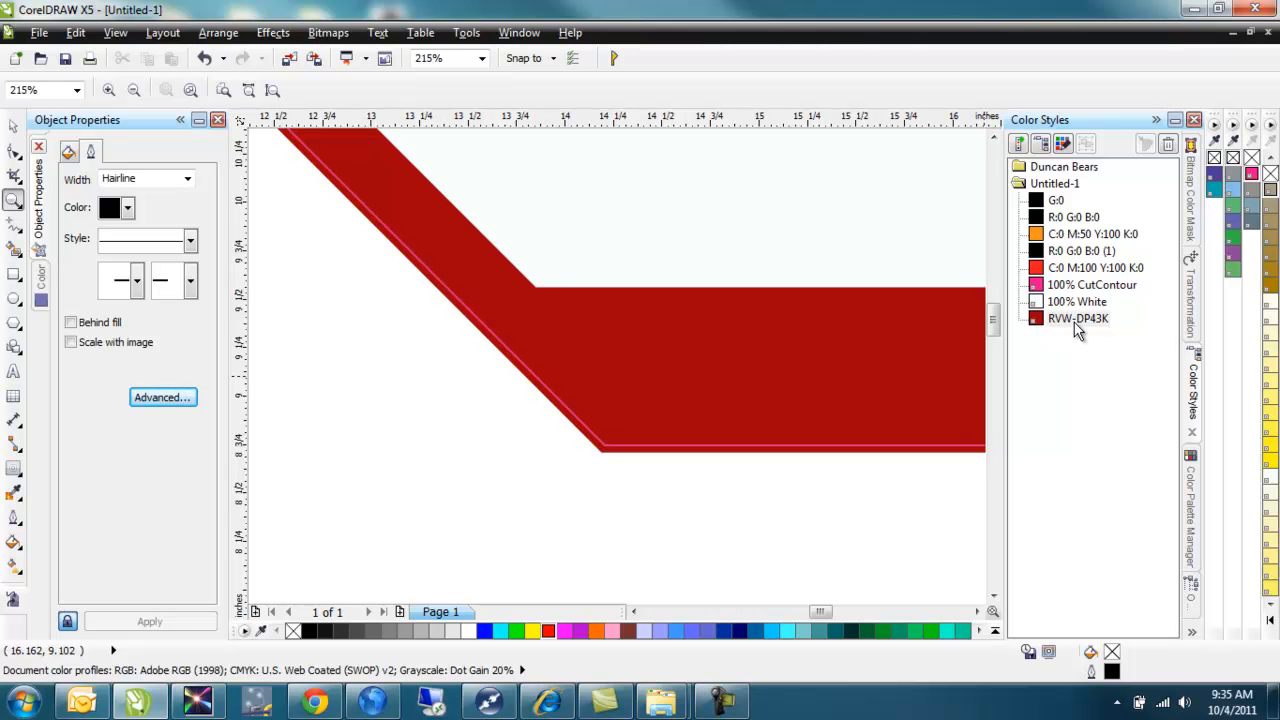
{"action": "mouse_move", "coordinate": [1100, 332]}
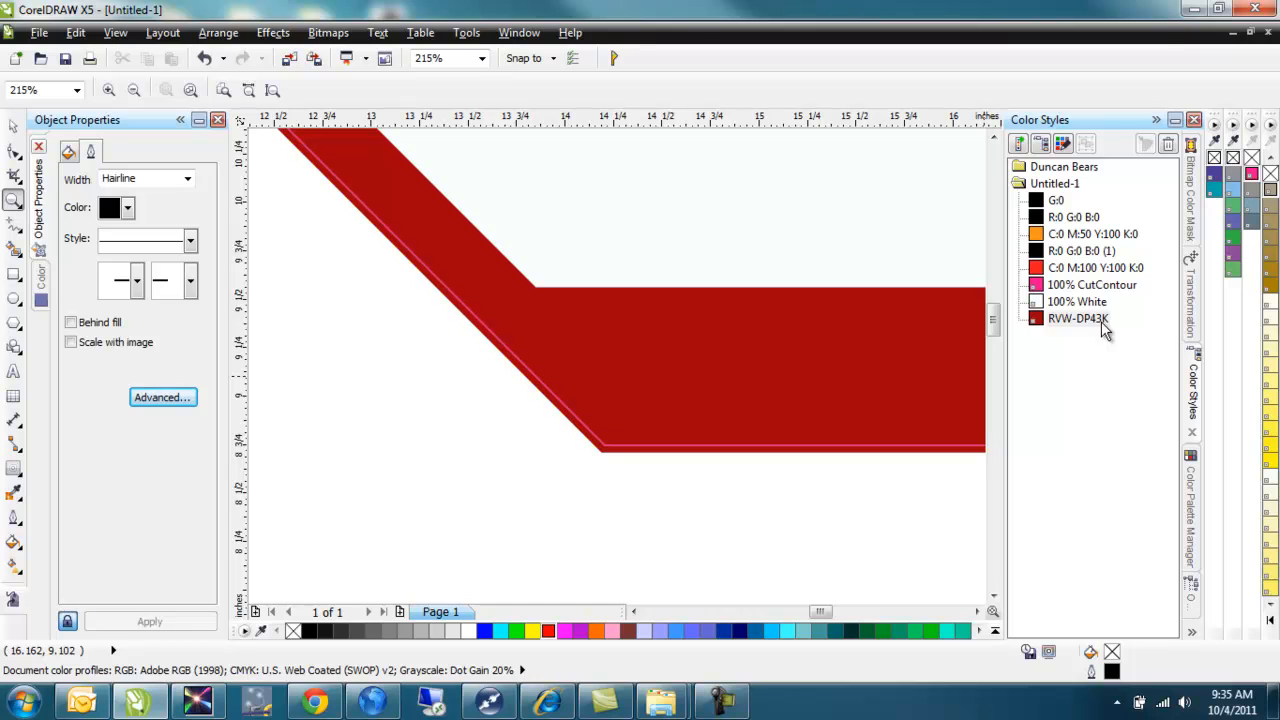
{"action": "mouse_move", "coordinate": [1088, 332]}
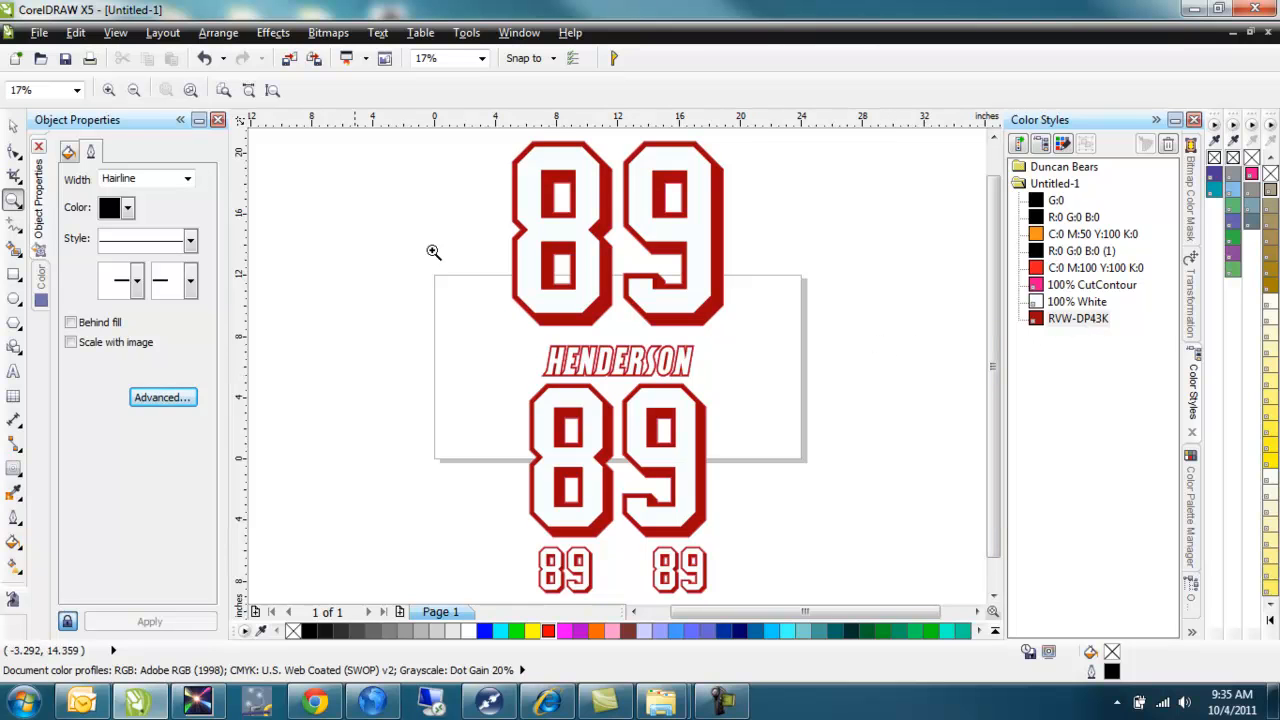
Return to the Pick tool so the whole 116-object jersey group can be selected
{"action": "left_click", "coordinate": [14, 128]}
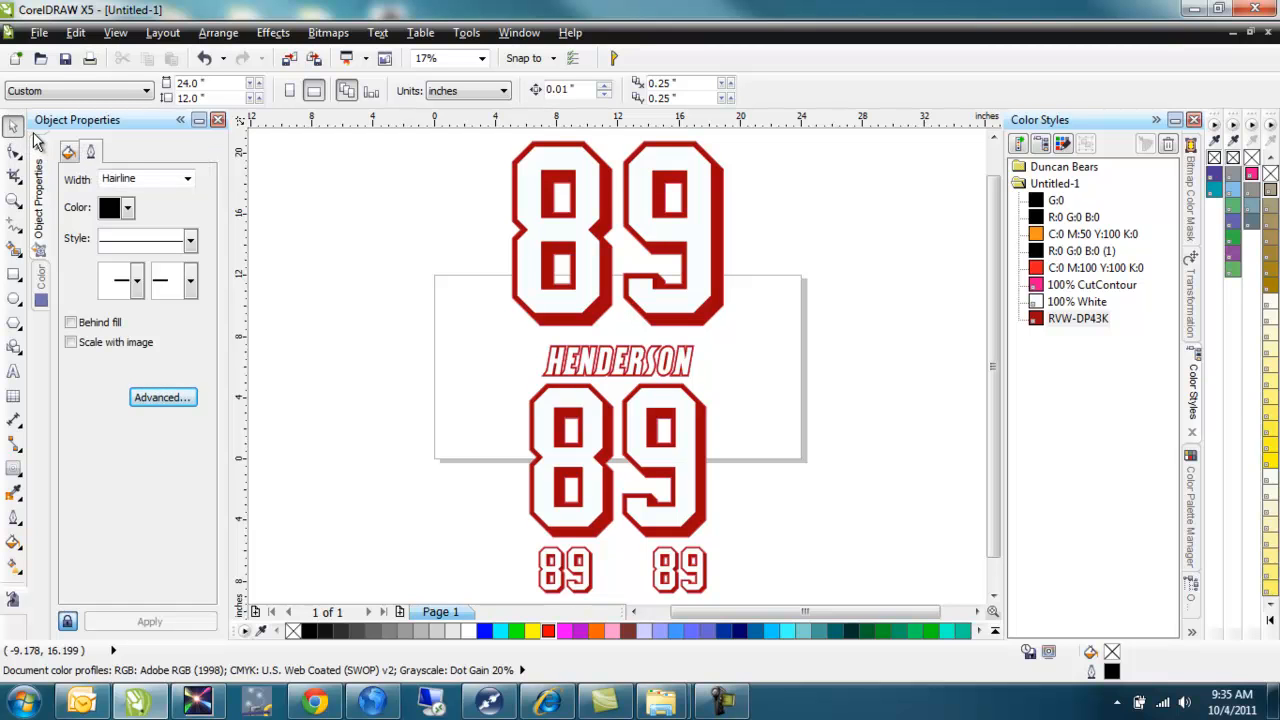
{"action": "mouse_move", "coordinate": [358, 168]}
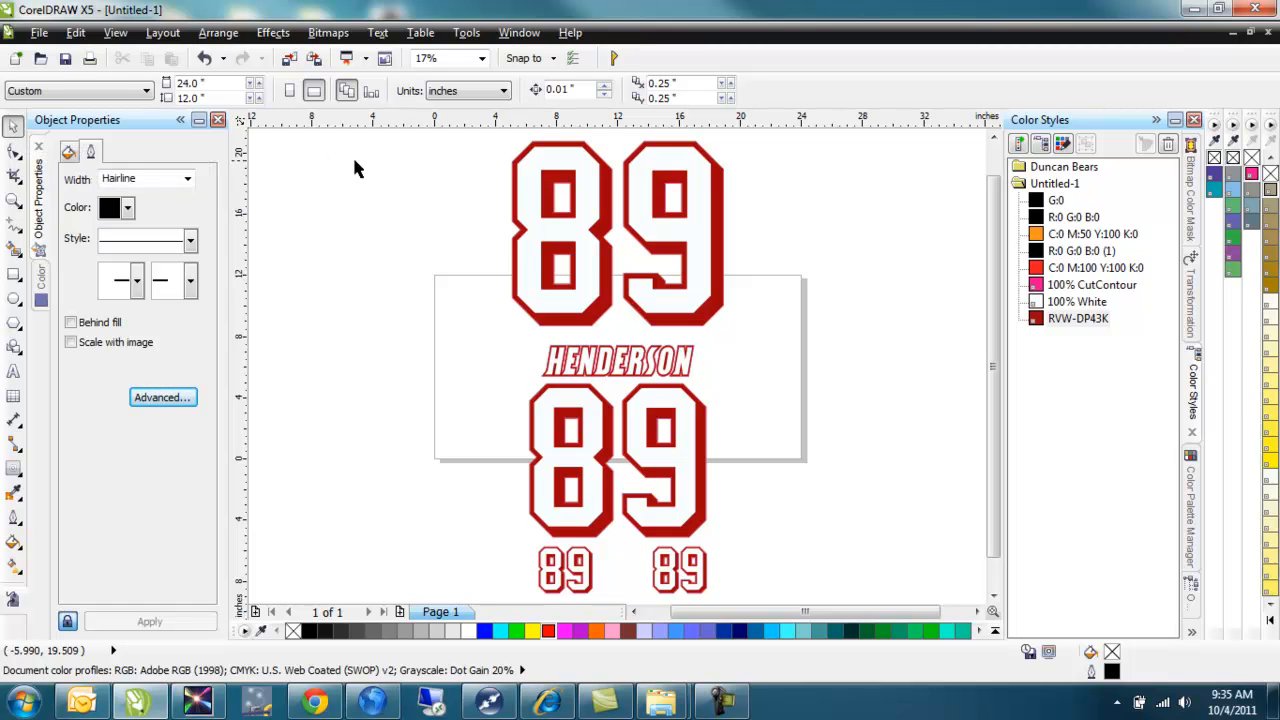
{"action": "mouse_move", "coordinate": [470, 184]}
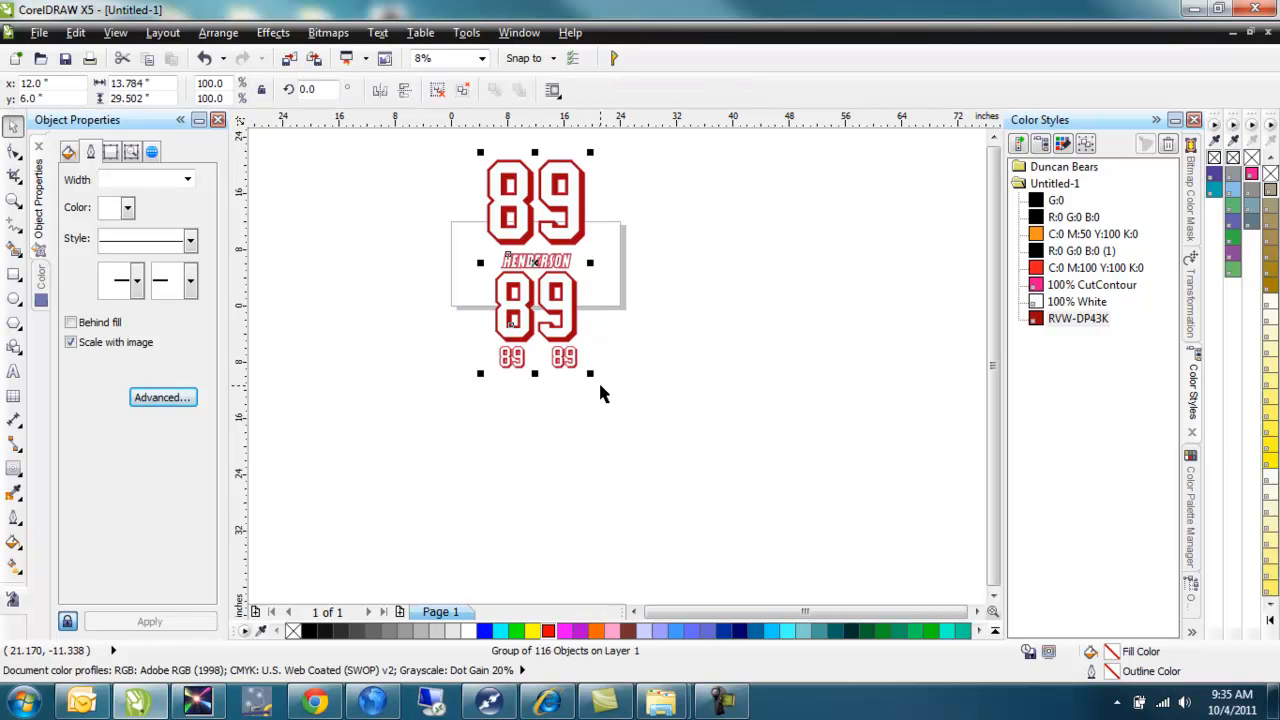
{"action": "mouse_move", "coordinate": [560, 258]}
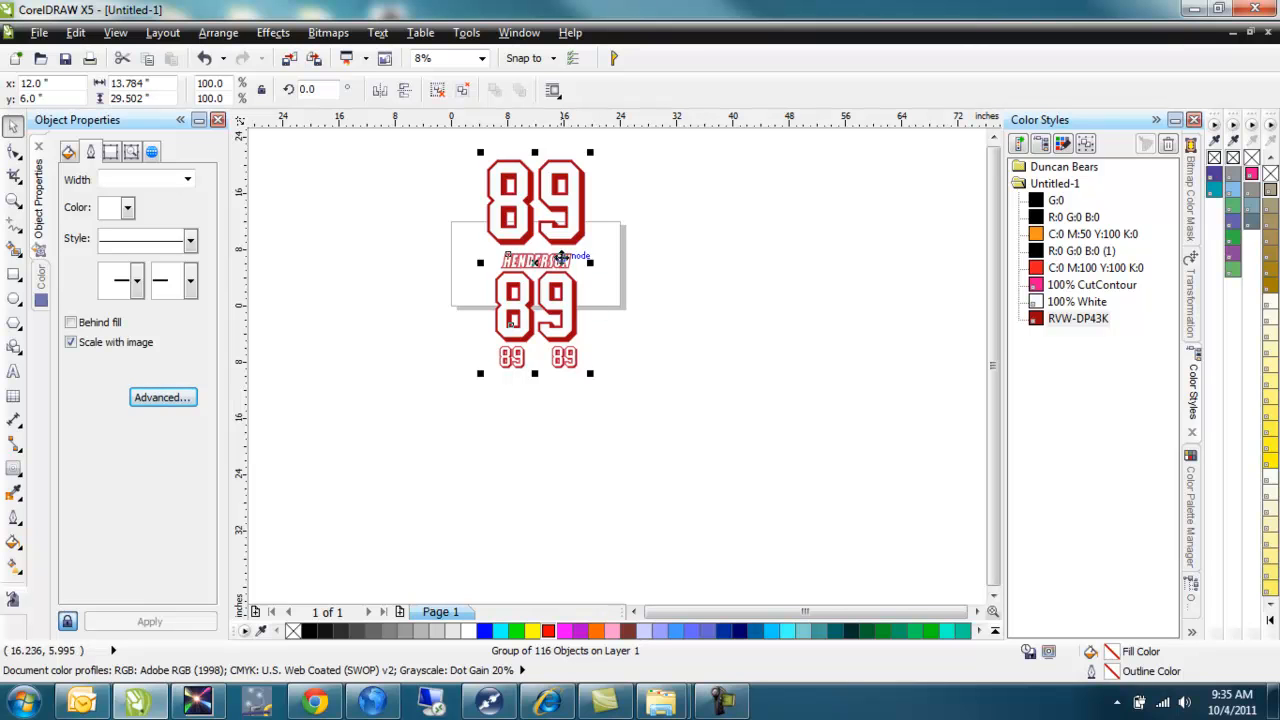
{"action": "mouse_move", "coordinate": [40, 32]}
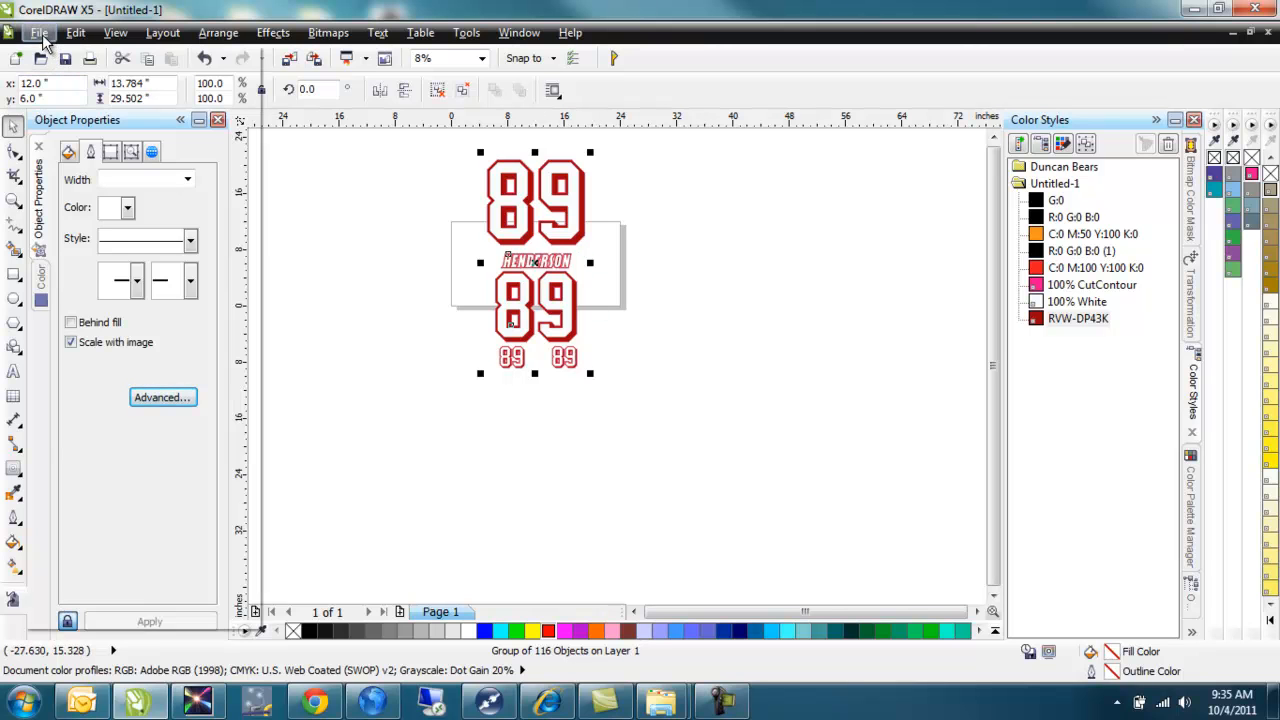
{"action": "left_click", "coordinate": [40, 32]}
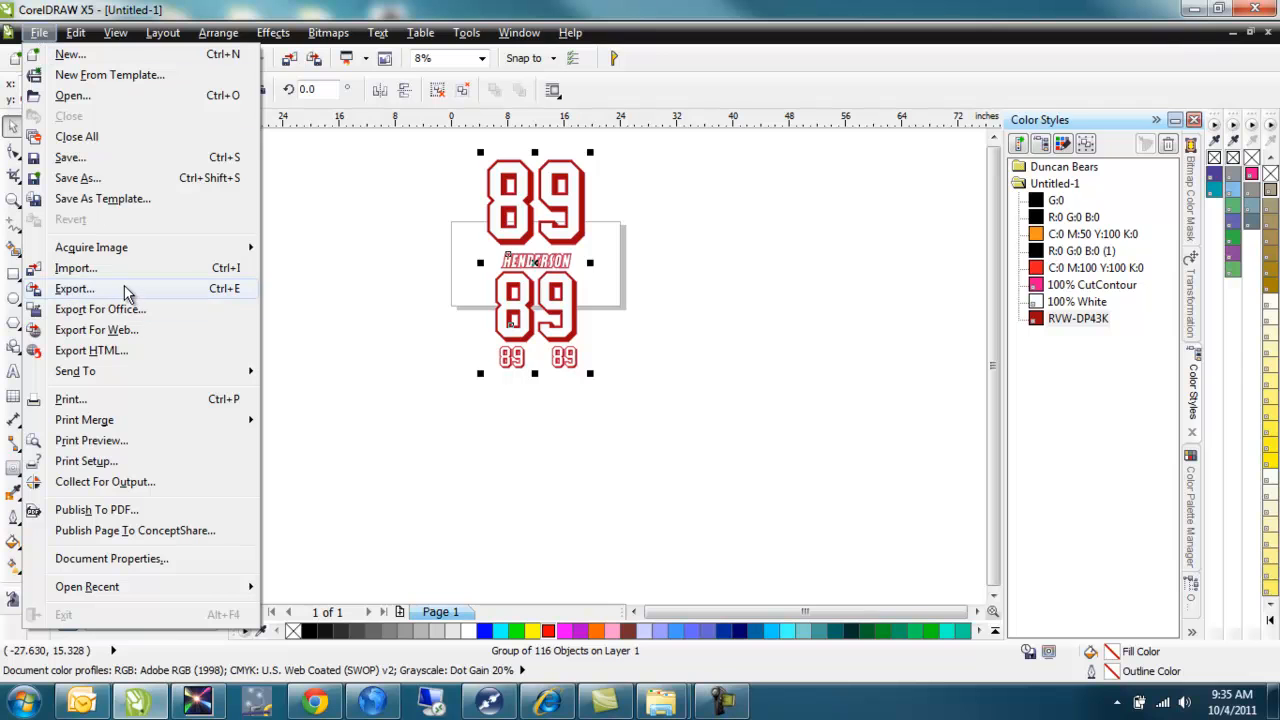
{"action": "left_click", "coordinate": [74, 288]}
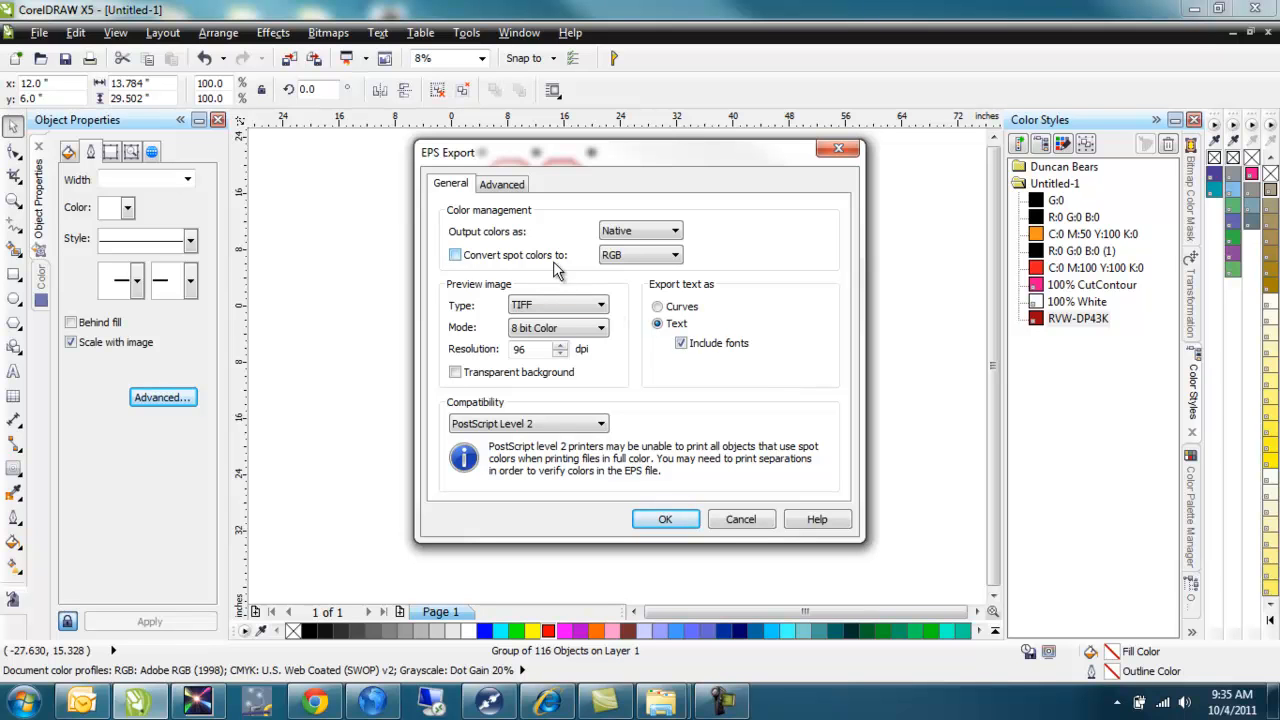
{"action": "mouse_move", "coordinate": [490, 268]}
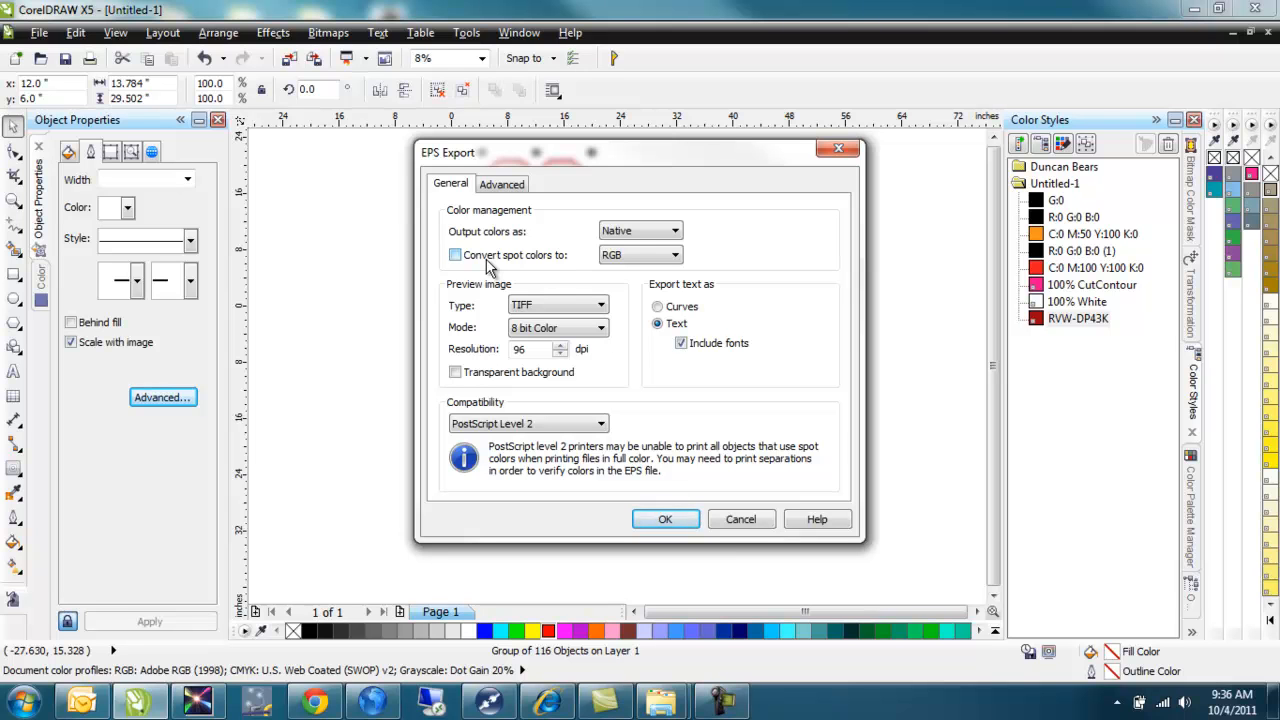
{"action": "mouse_move", "coordinate": [540, 268]}
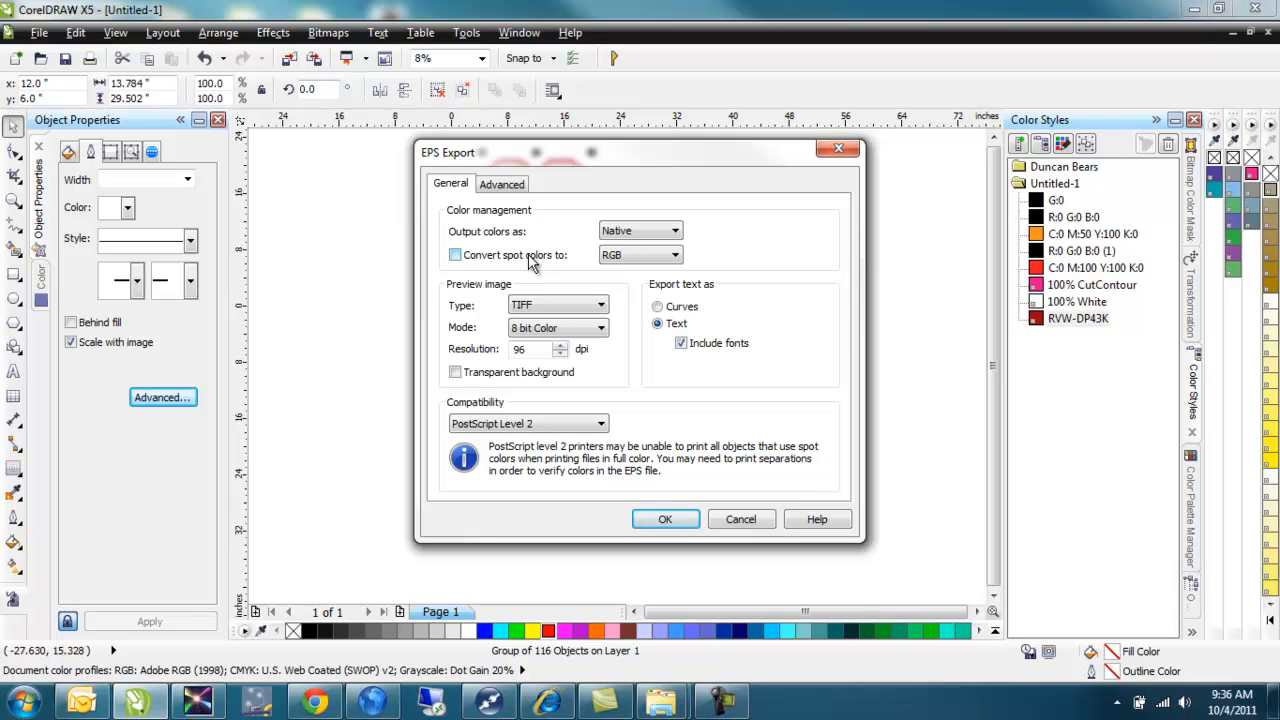
{"action": "mouse_move", "coordinate": [740, 520]}
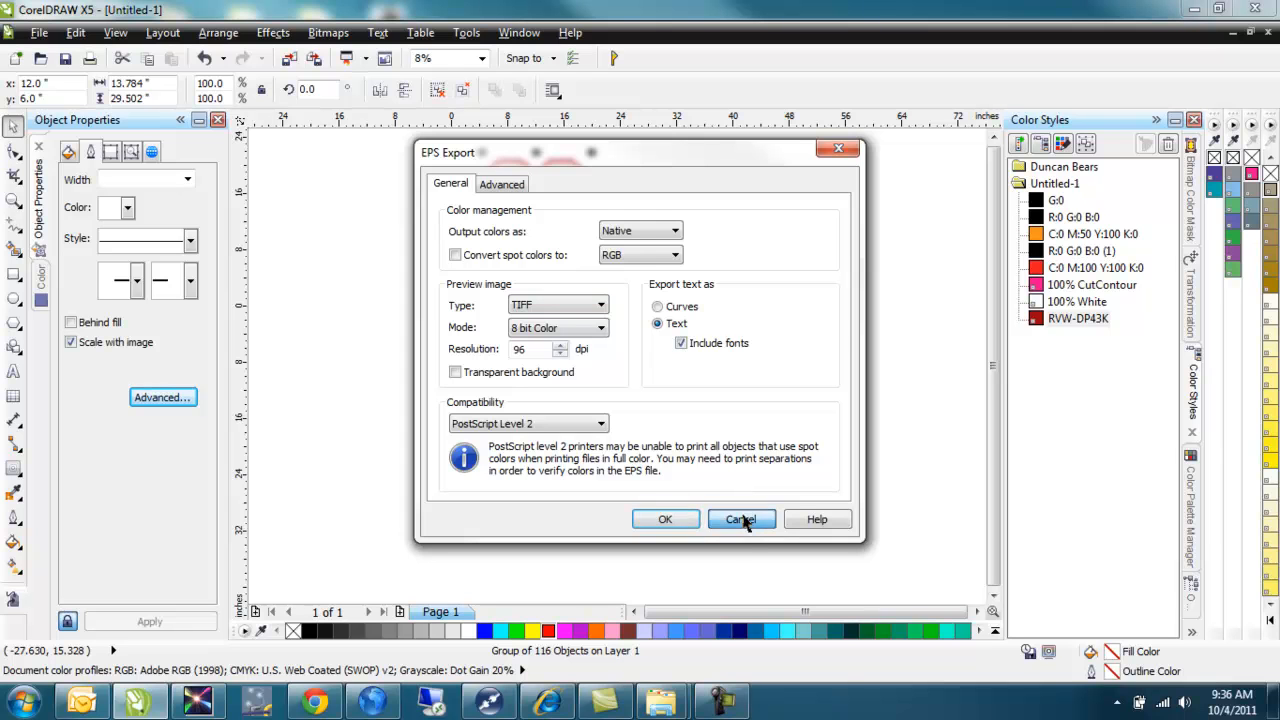
{"action": "left_click", "coordinate": [740, 520]}
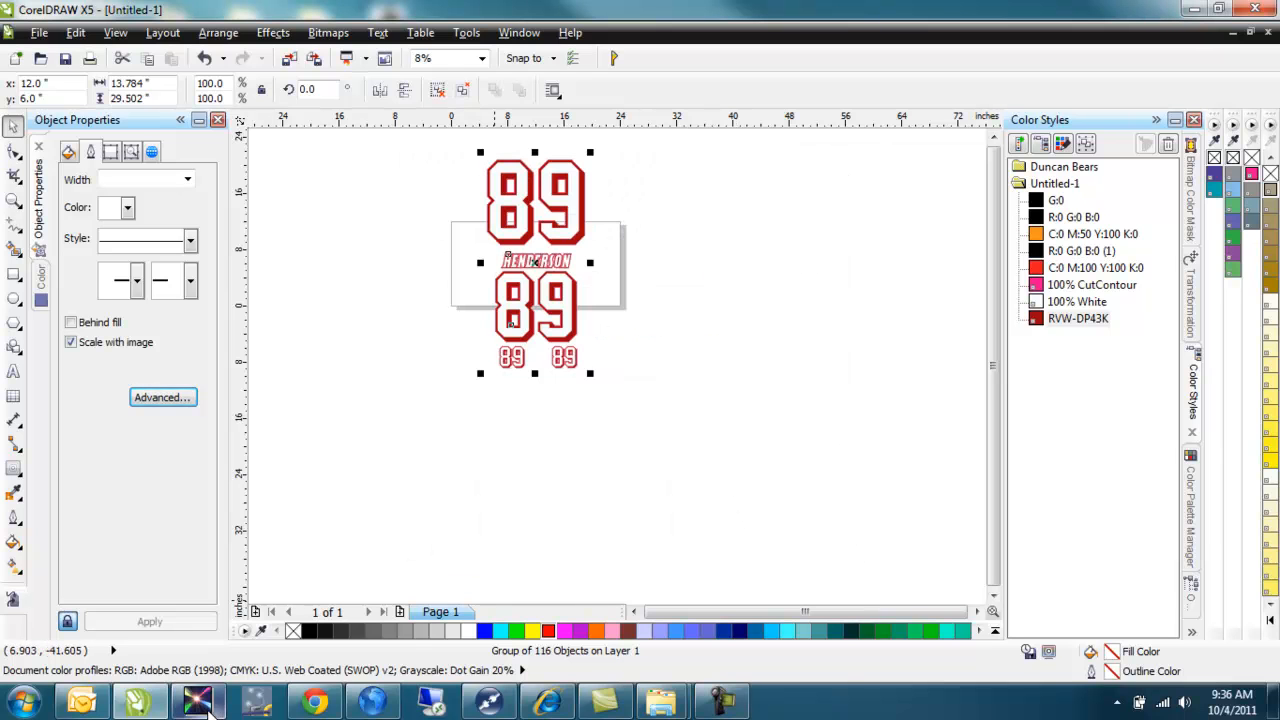
Switch to Roland VersaWorks and load henderson_89.eps as a job in Queue A
{"action": "left_click", "coordinate": [196, 700]}
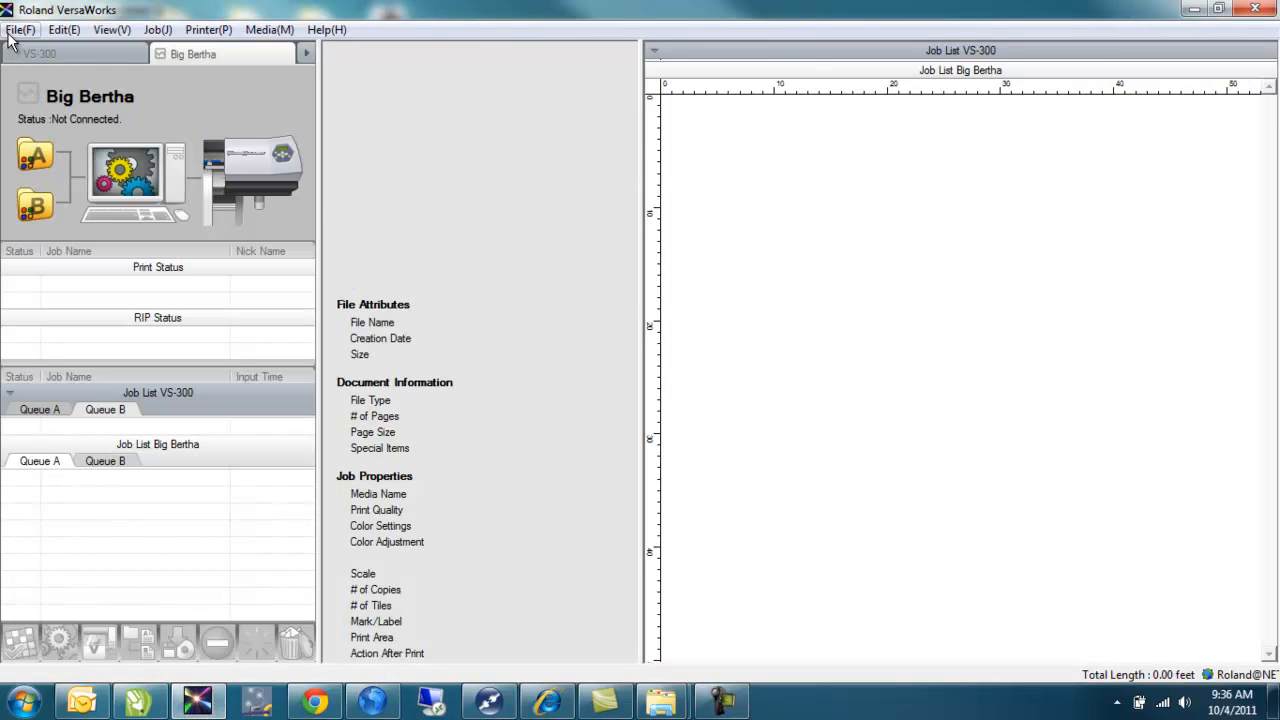
{"action": "left_click", "coordinate": [20, 30]}
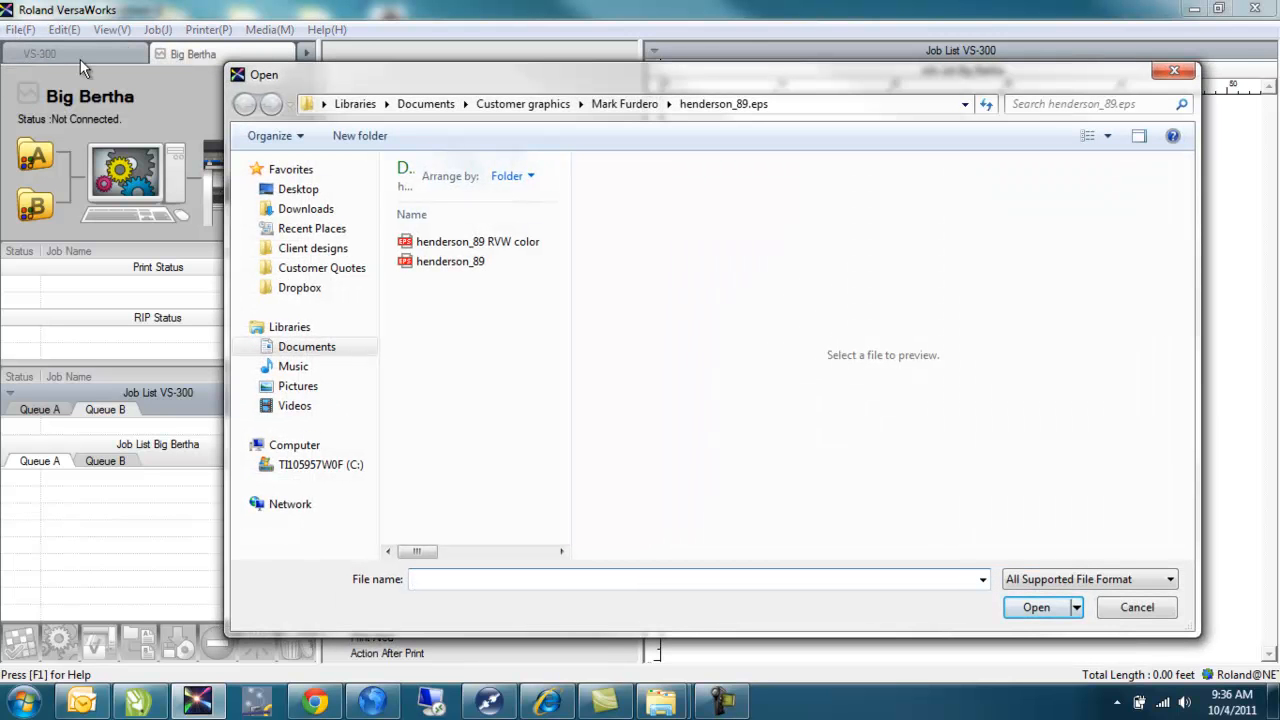
{"action": "mouse_move", "coordinate": [312, 228]}
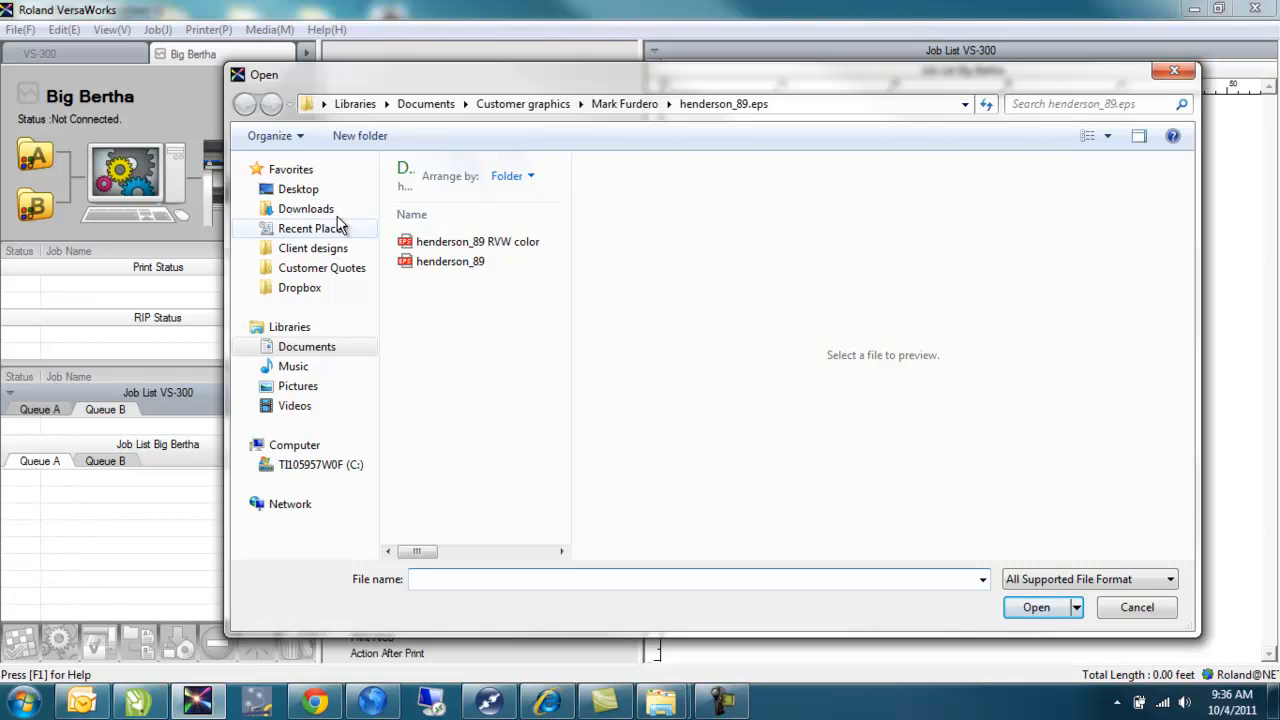
{"action": "mouse_move", "coordinate": [476, 308]}
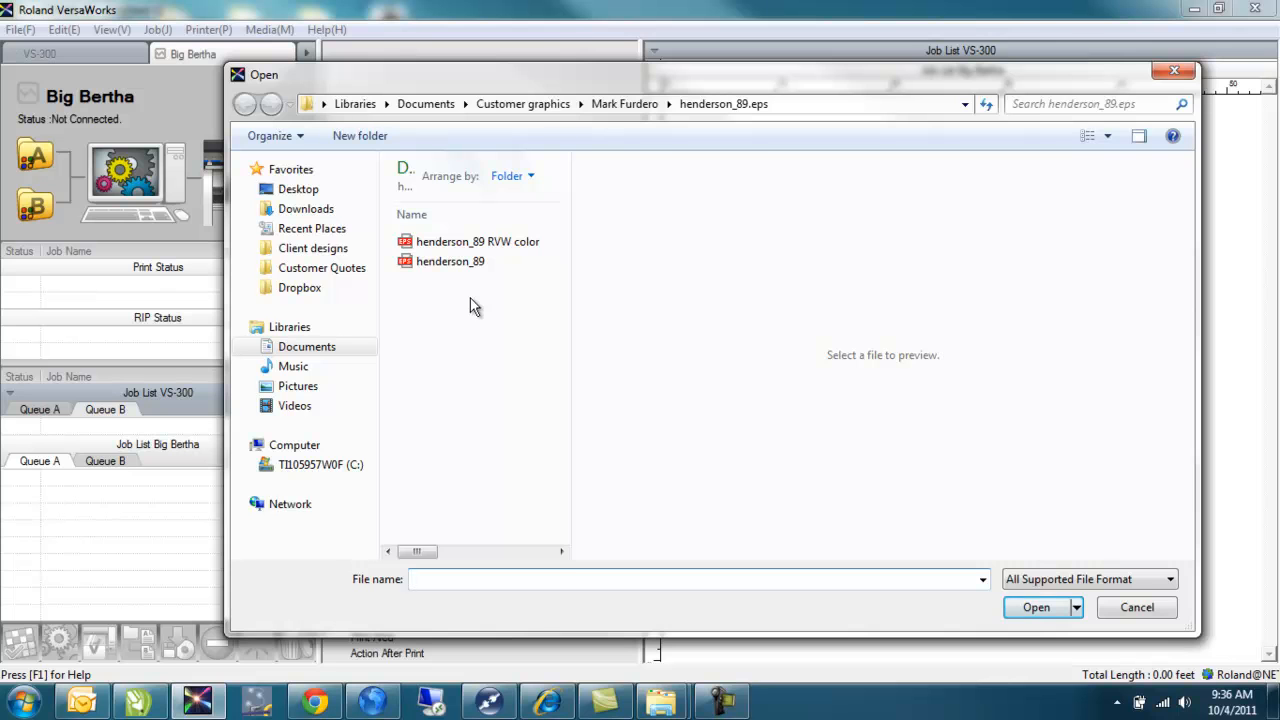
{"action": "mouse_move", "coordinate": [450, 260]}
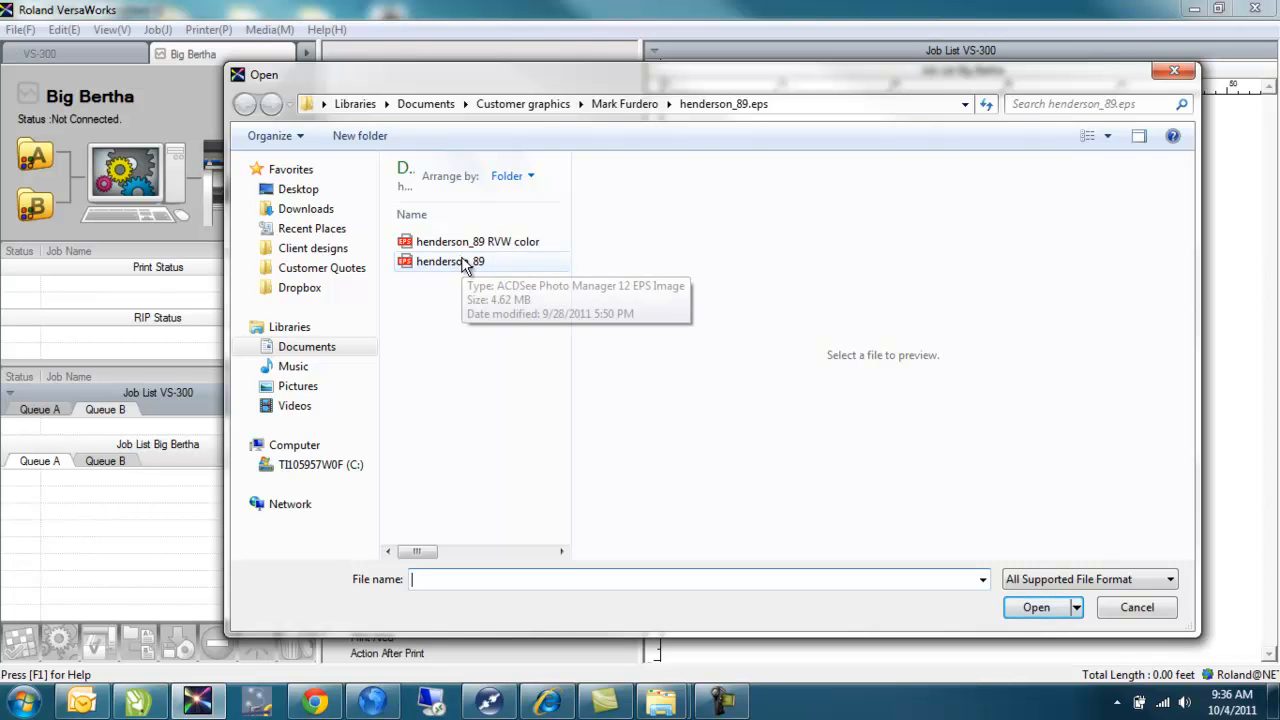
{"action": "left_click", "coordinate": [1136, 608]}
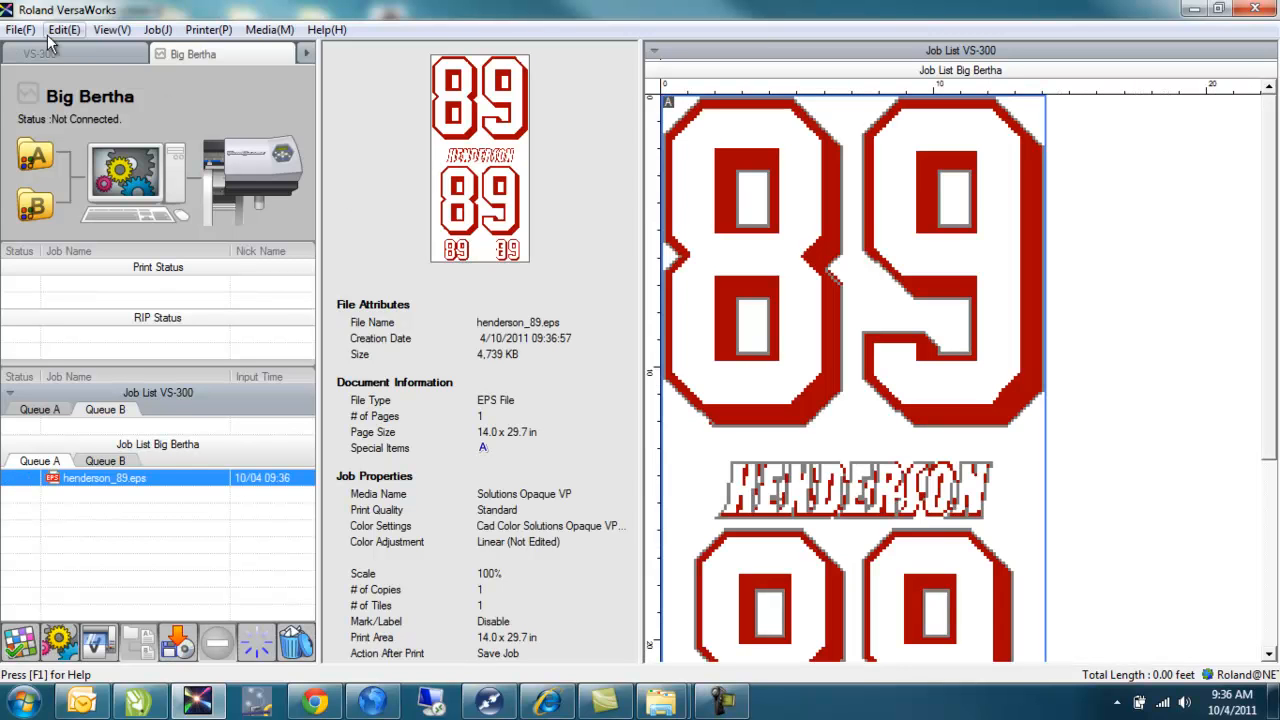
Start adding a second job to Queue A from the File menu
{"action": "left_click", "coordinate": [20, 30]}
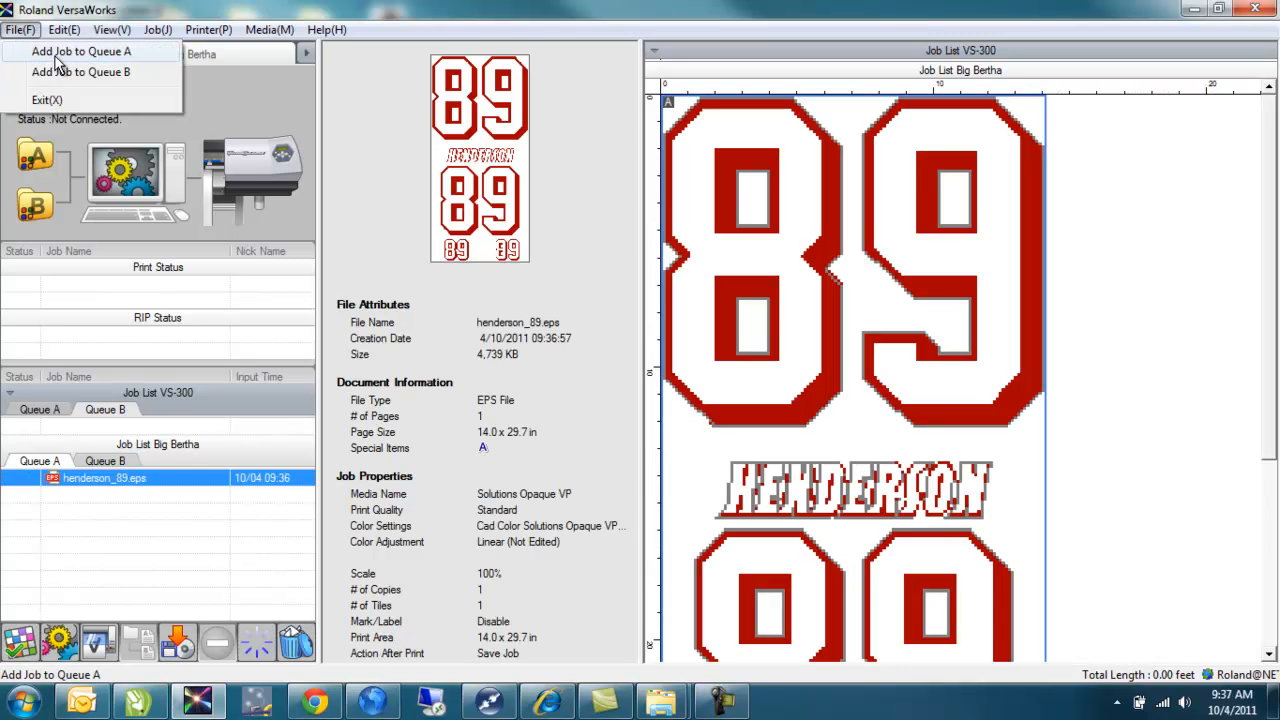
{"action": "left_click", "coordinate": [80, 52]}
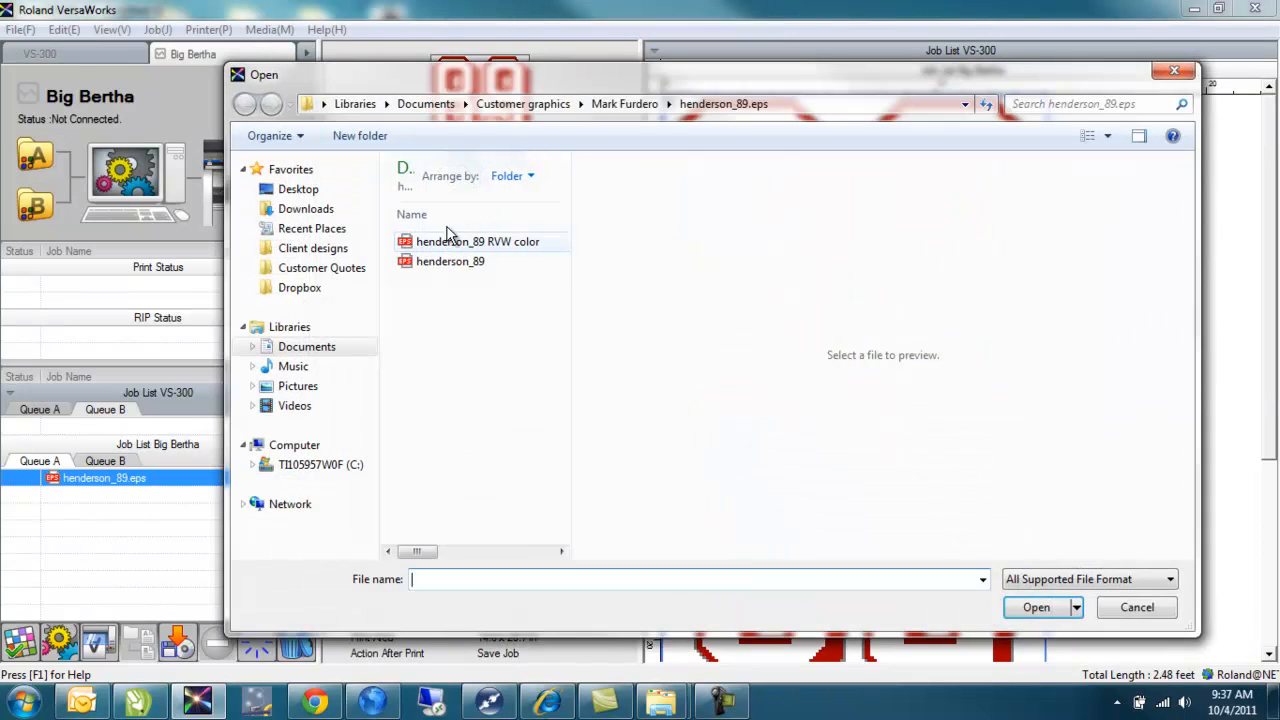
Add henderson_89 RVW color.eps to Queue A and compare both jobs' file attributes
{"action": "double_click", "coordinate": [450, 260]}
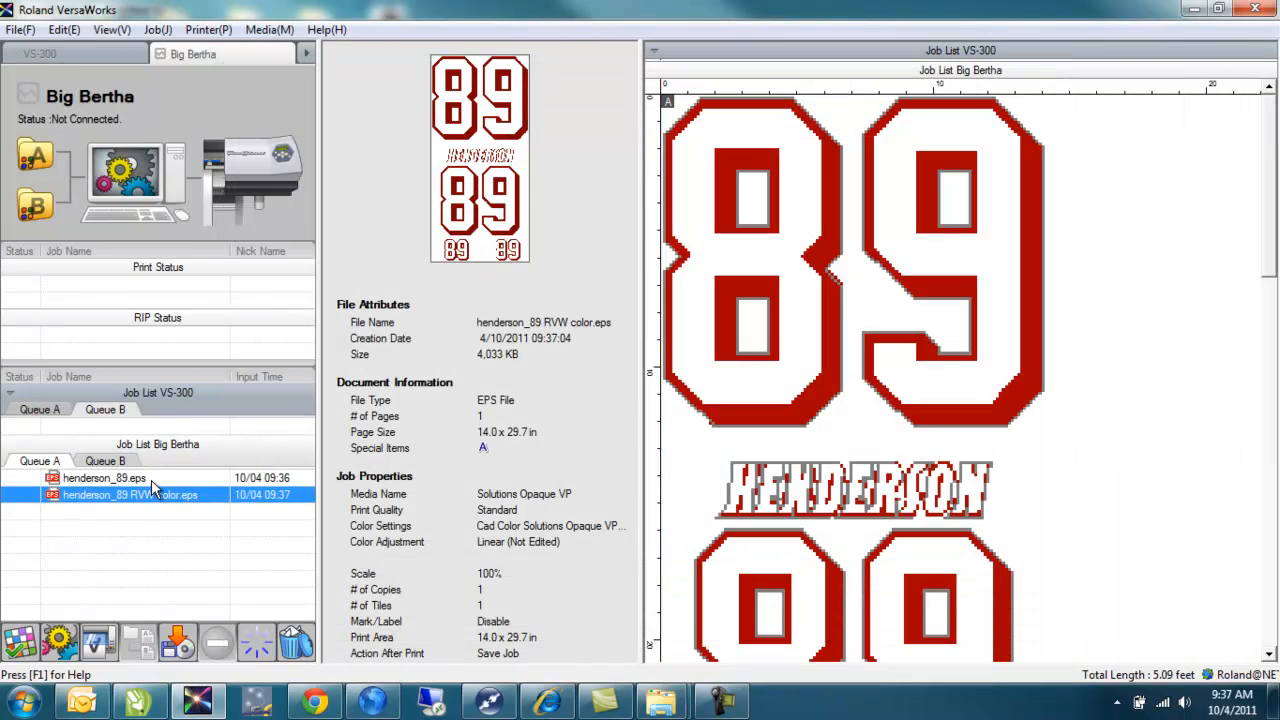
{"action": "left_click", "coordinate": [104, 476]}
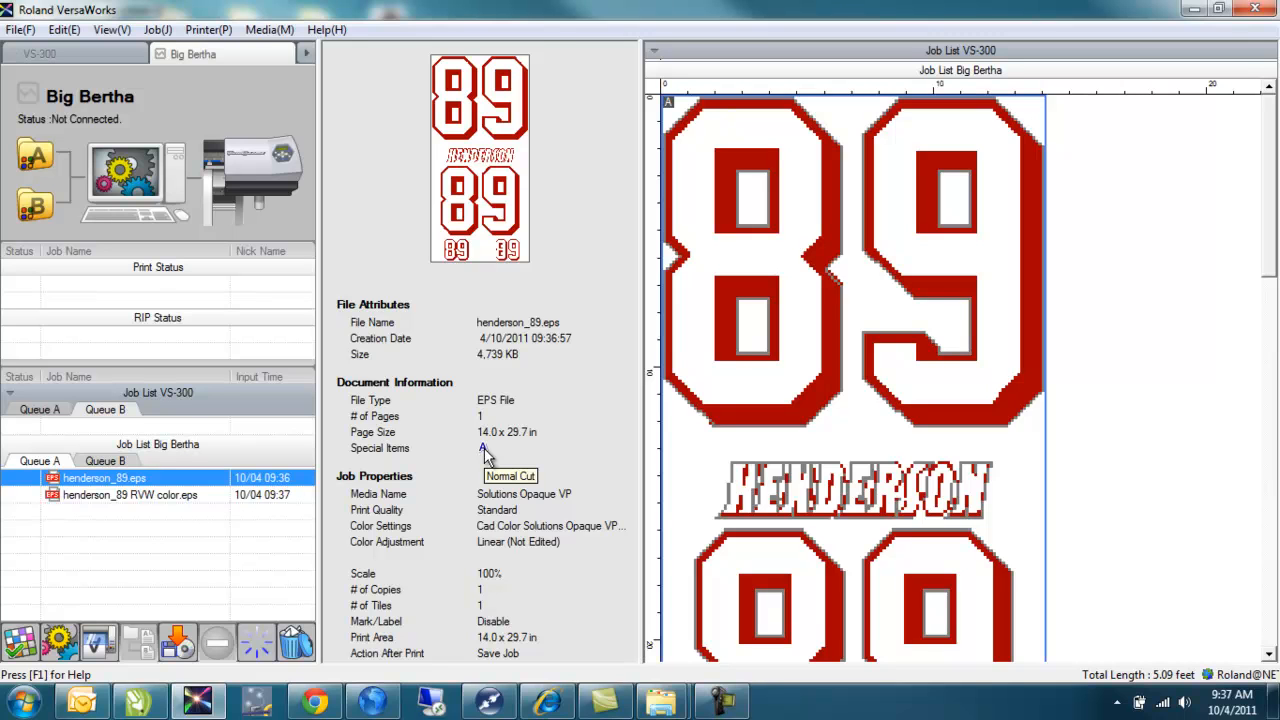
{"action": "left_click", "coordinate": [130, 496]}
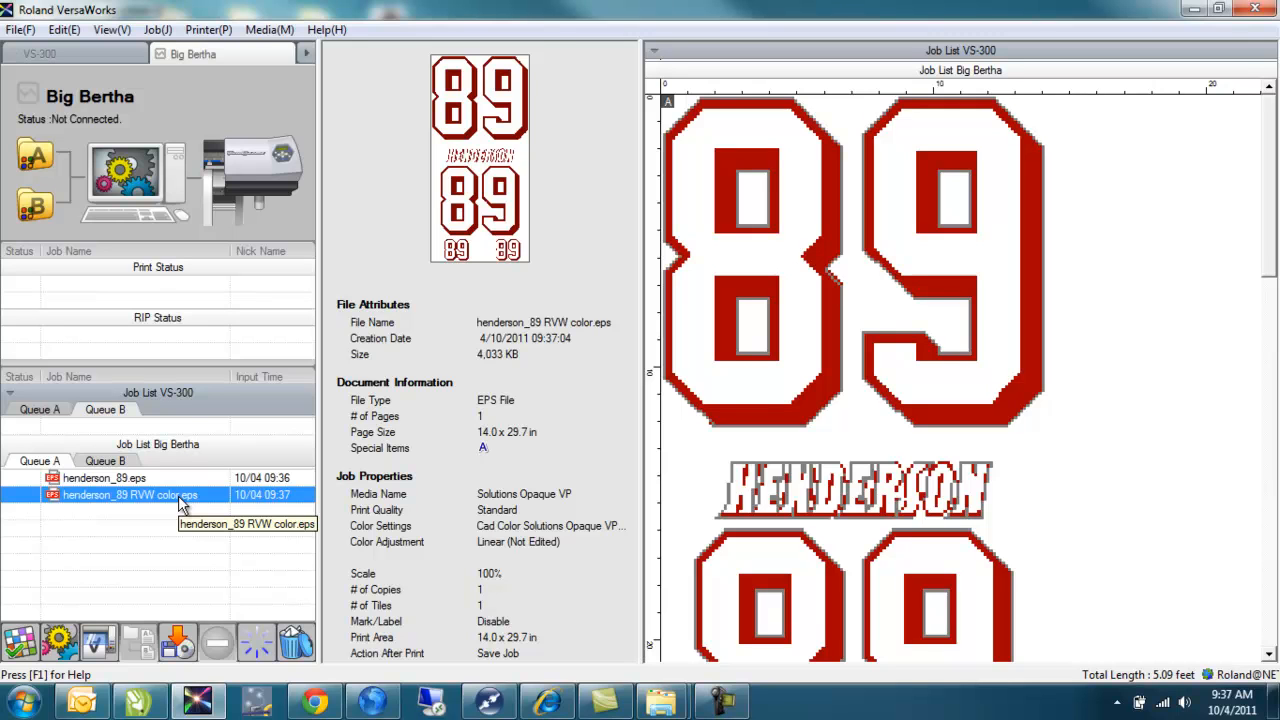
{"action": "left_click", "coordinate": [104, 476]}
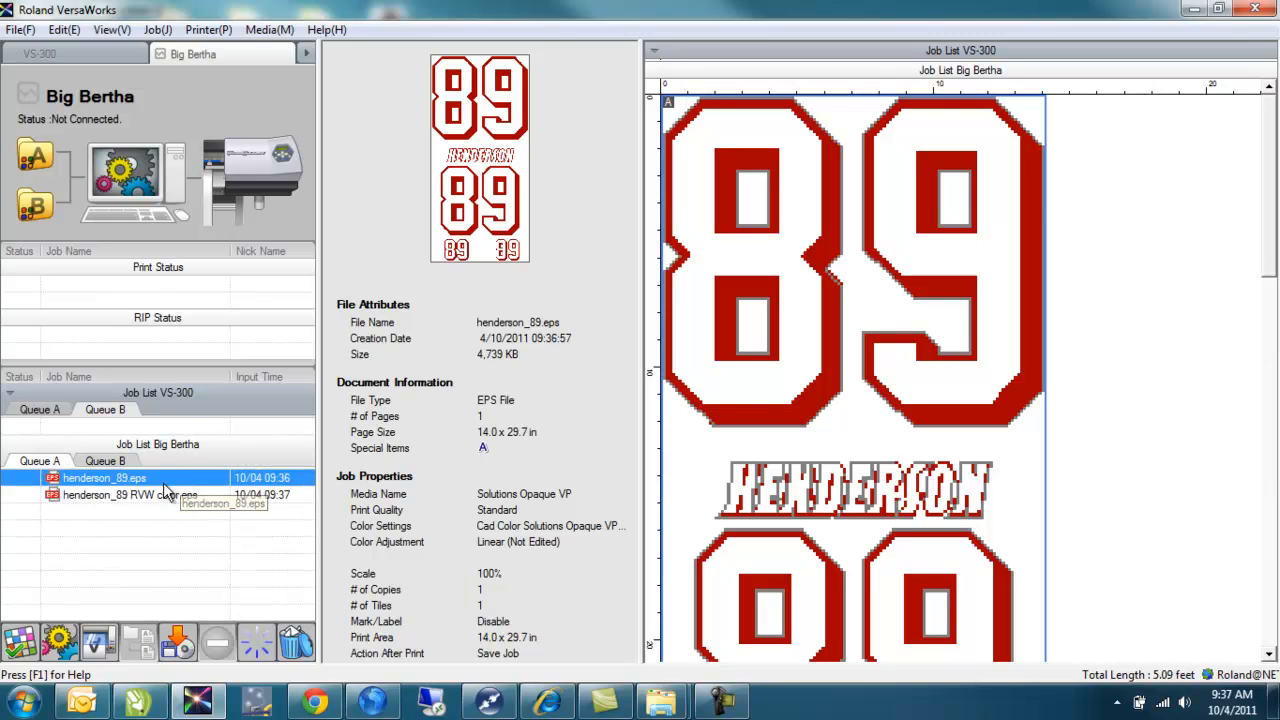
{"action": "mouse_move", "coordinate": [20, 644]}
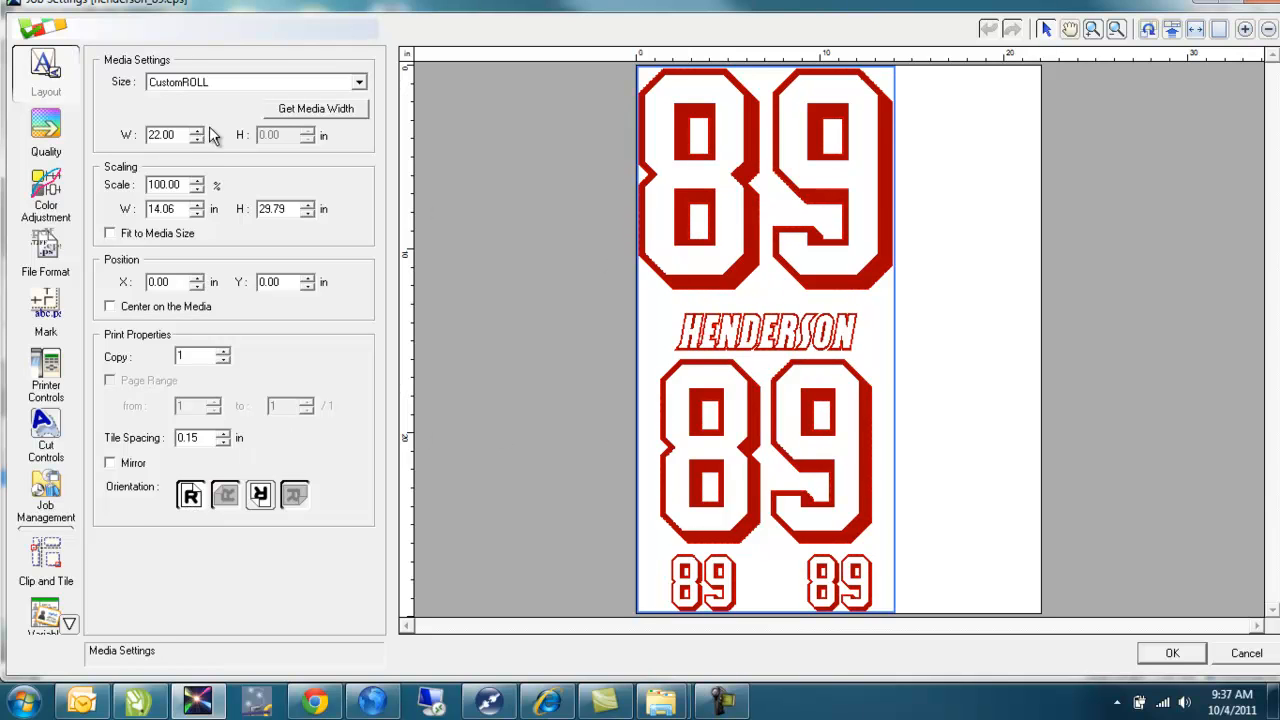
{"action": "mouse_move", "coordinate": [352, 112]}
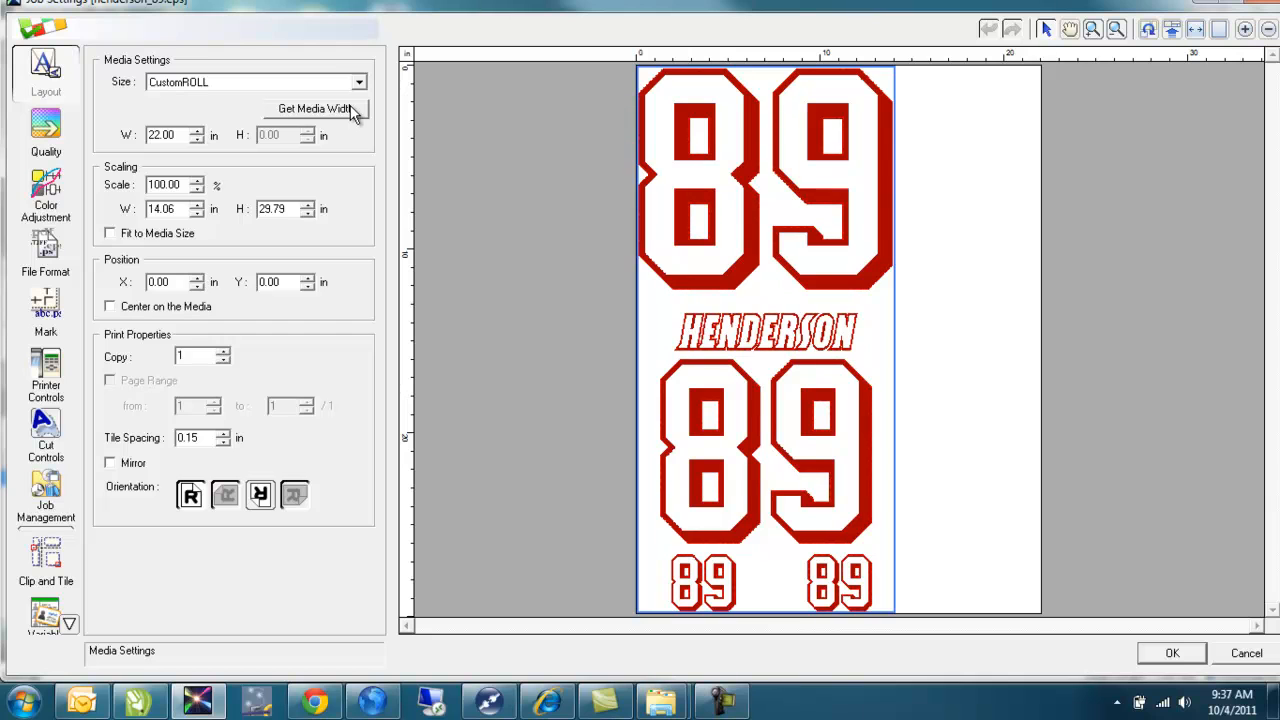
{"action": "mouse_move", "coordinate": [164, 148]}
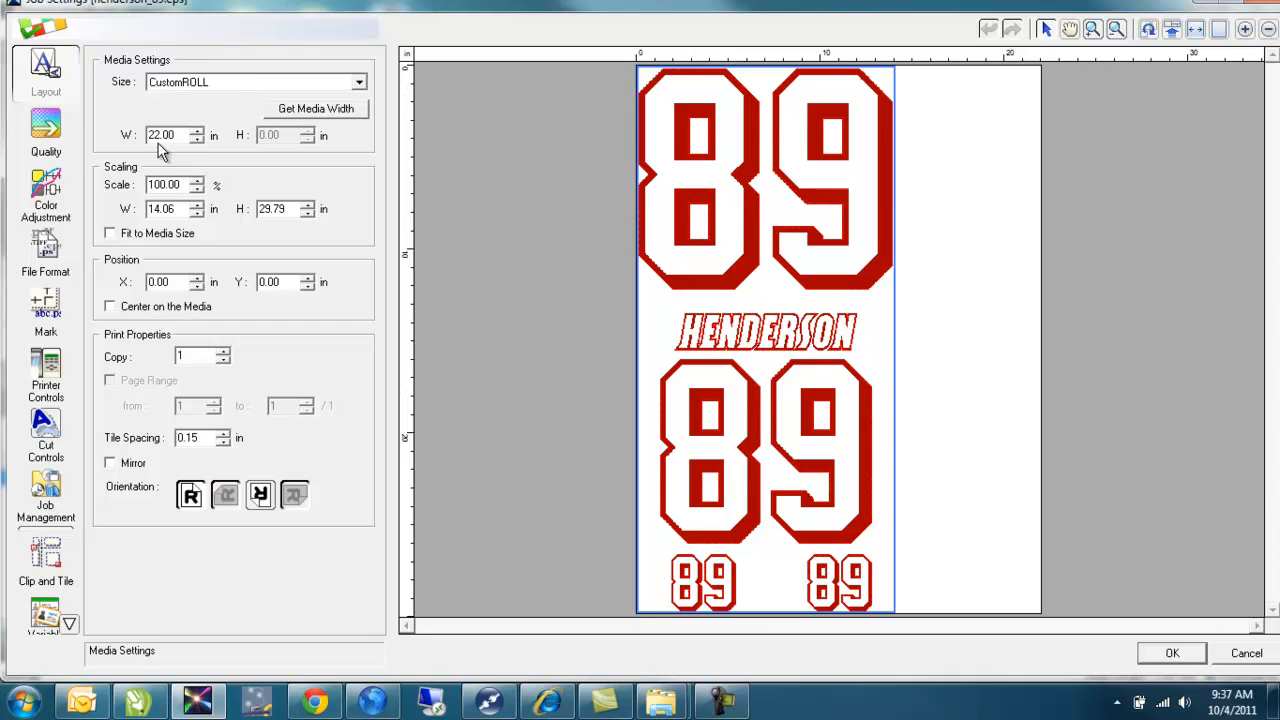
Show the henderson_89 job's print quality settings: Solutions Opaque VP media, Standard quality
{"action": "left_click", "coordinate": [44, 136]}
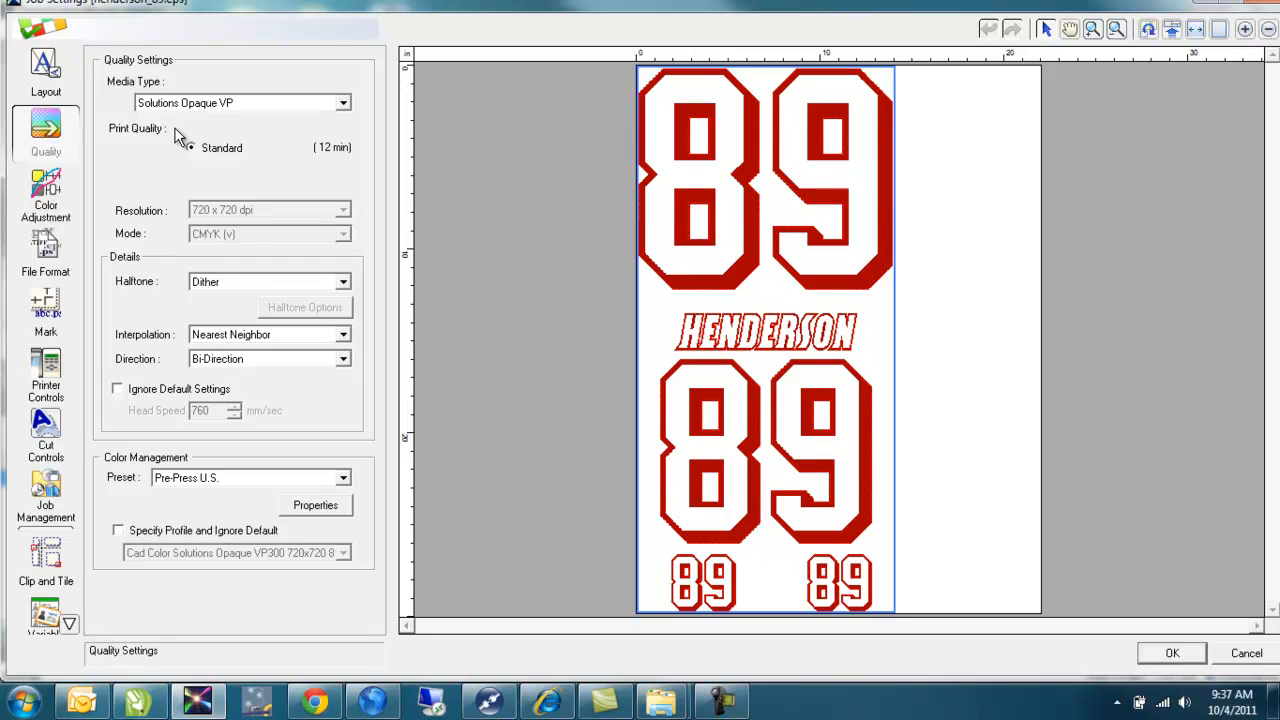
{"action": "mouse_move", "coordinate": [208, 124]}
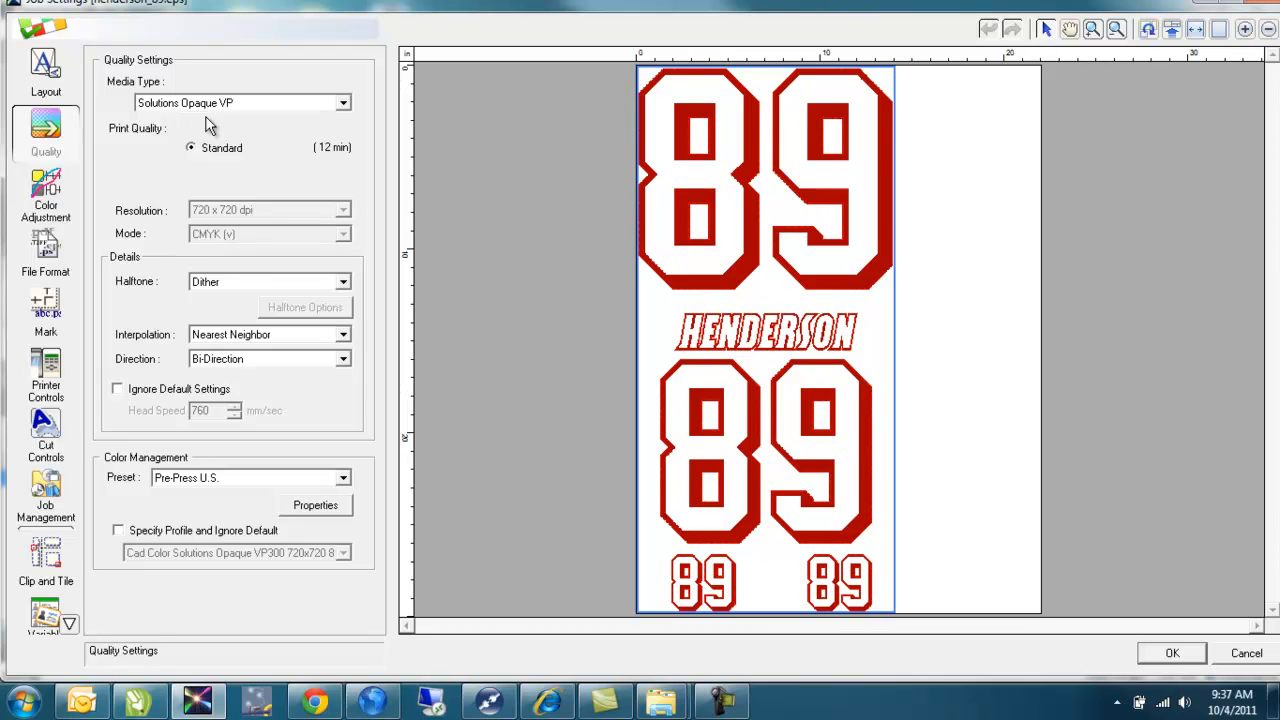
{"action": "mouse_move", "coordinate": [272, 212]}
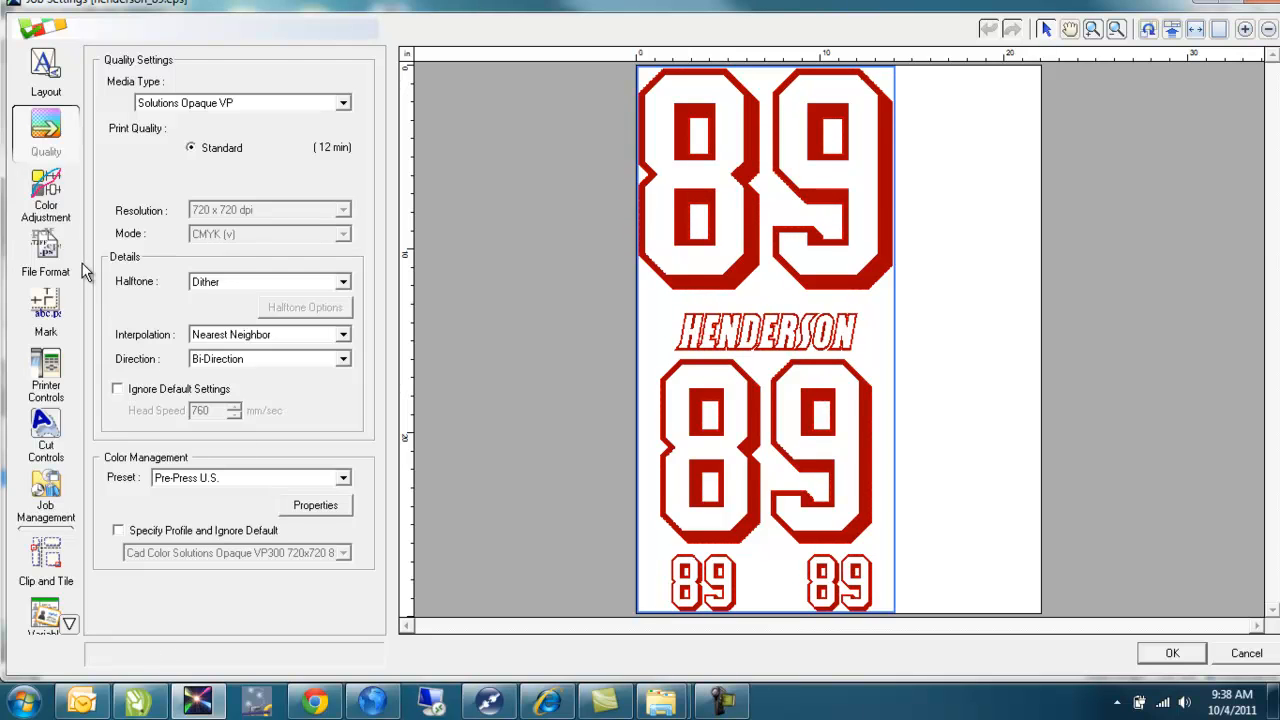
View the henderson_89 job's File Format panel, confirming the Spot Colors list is empty
{"action": "left_click", "coordinate": [44, 250]}
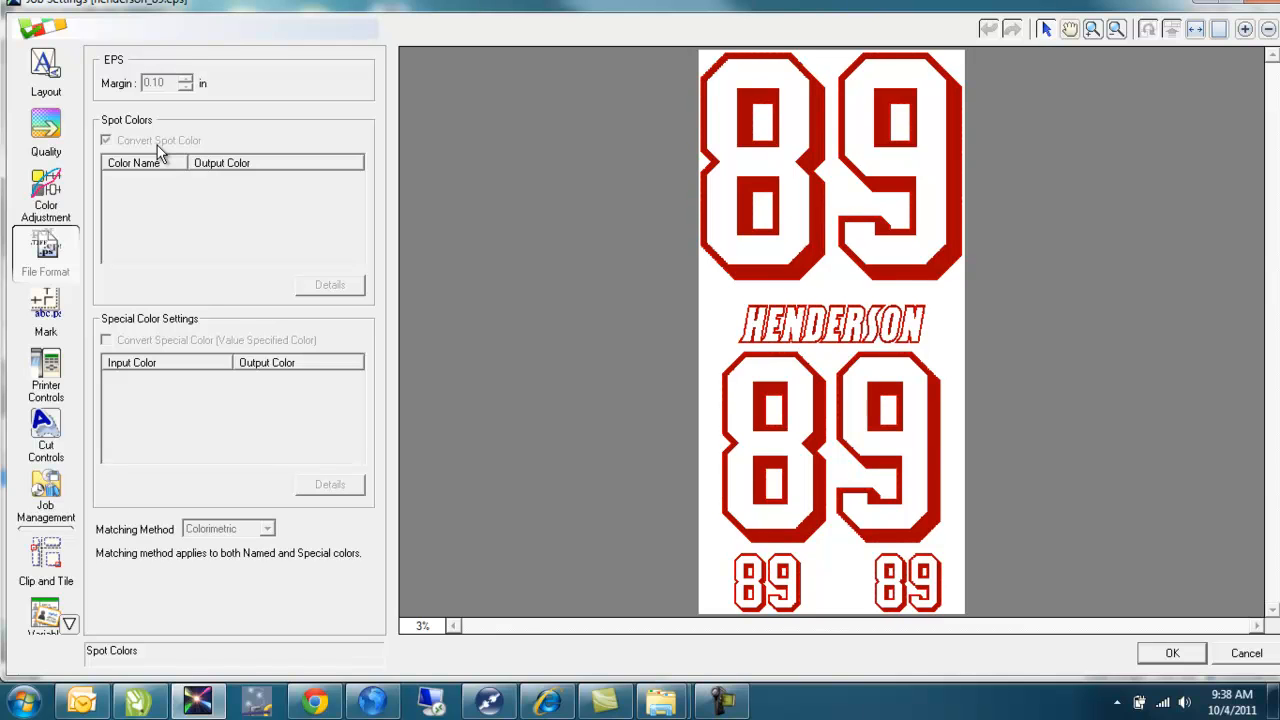
{"action": "mouse_move", "coordinate": [122, 160]}
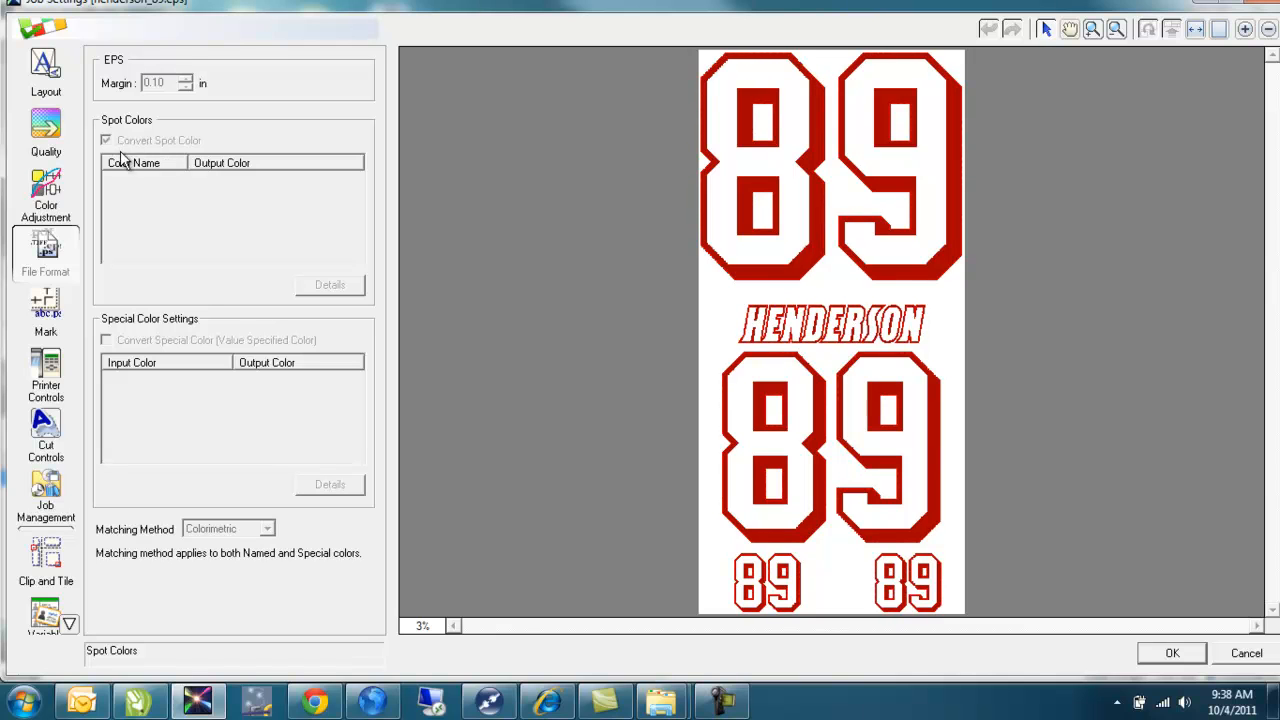
{"action": "mouse_move", "coordinate": [172, 232]}
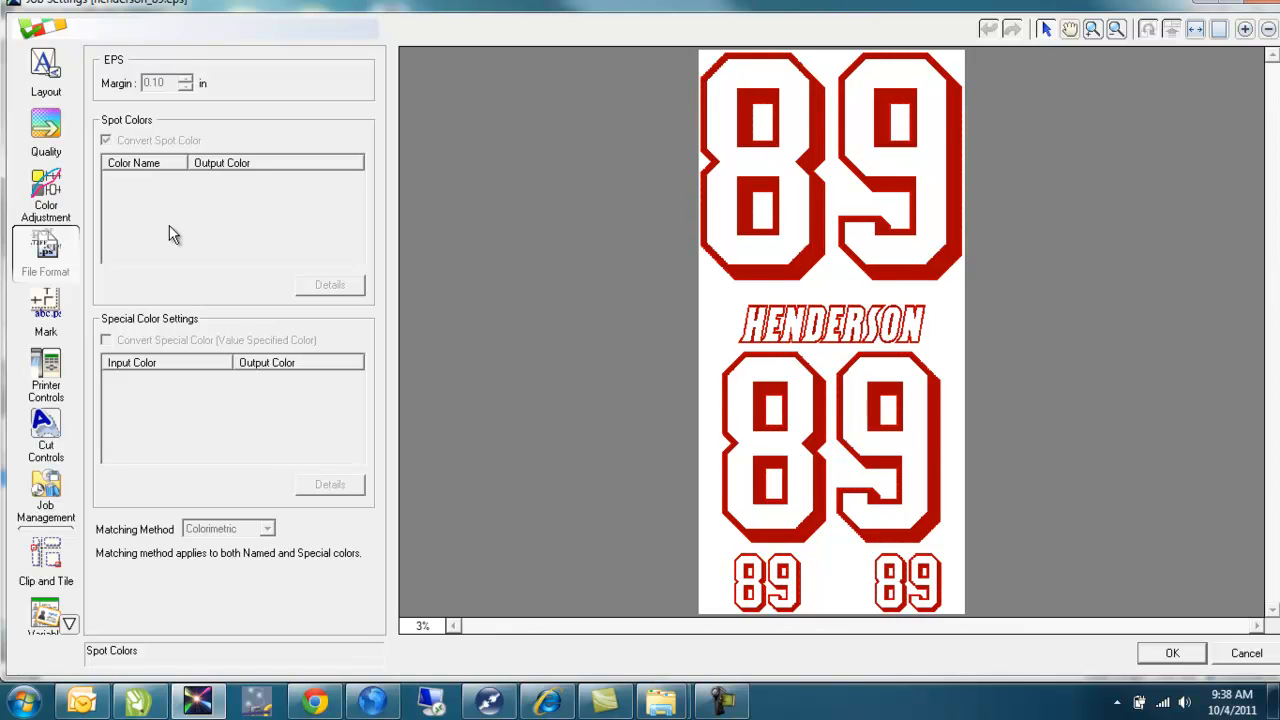
{"action": "mouse_move", "coordinate": [1096, 596]}
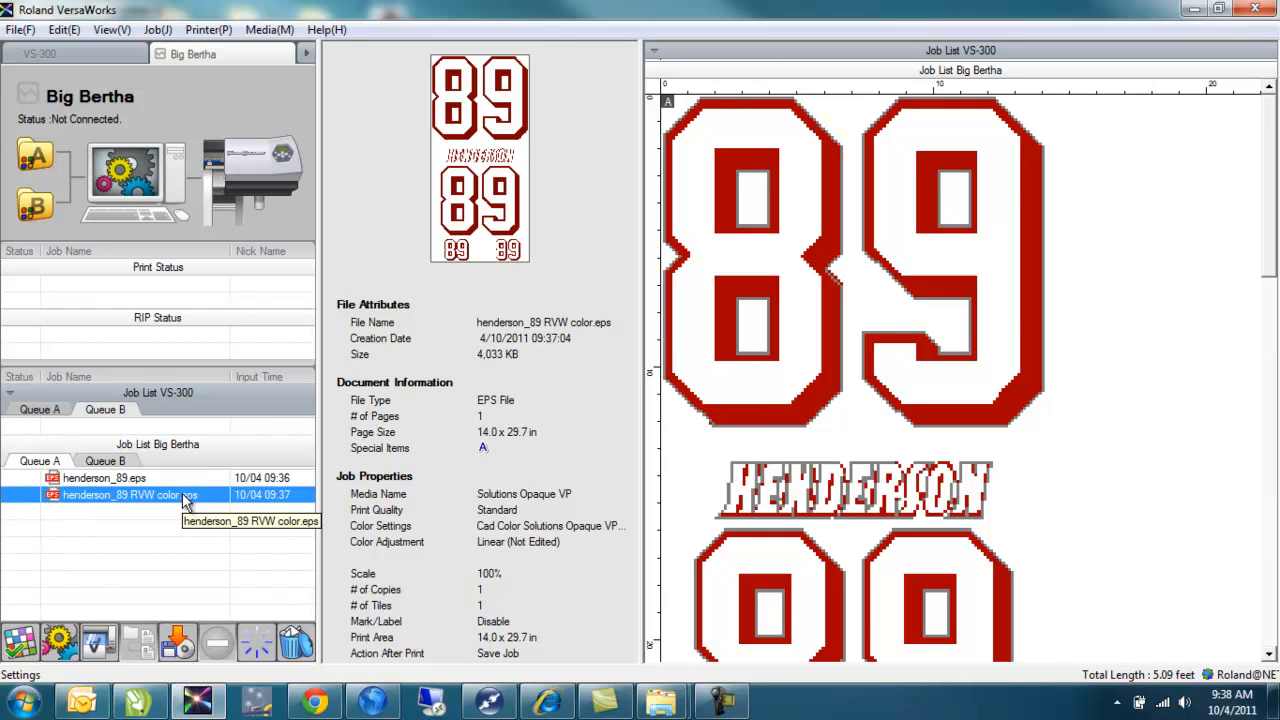
Open Job Settings for henderson_89 RVW color.eps and show its print quality panel
{"action": "double_click", "coordinate": [116, 496]}
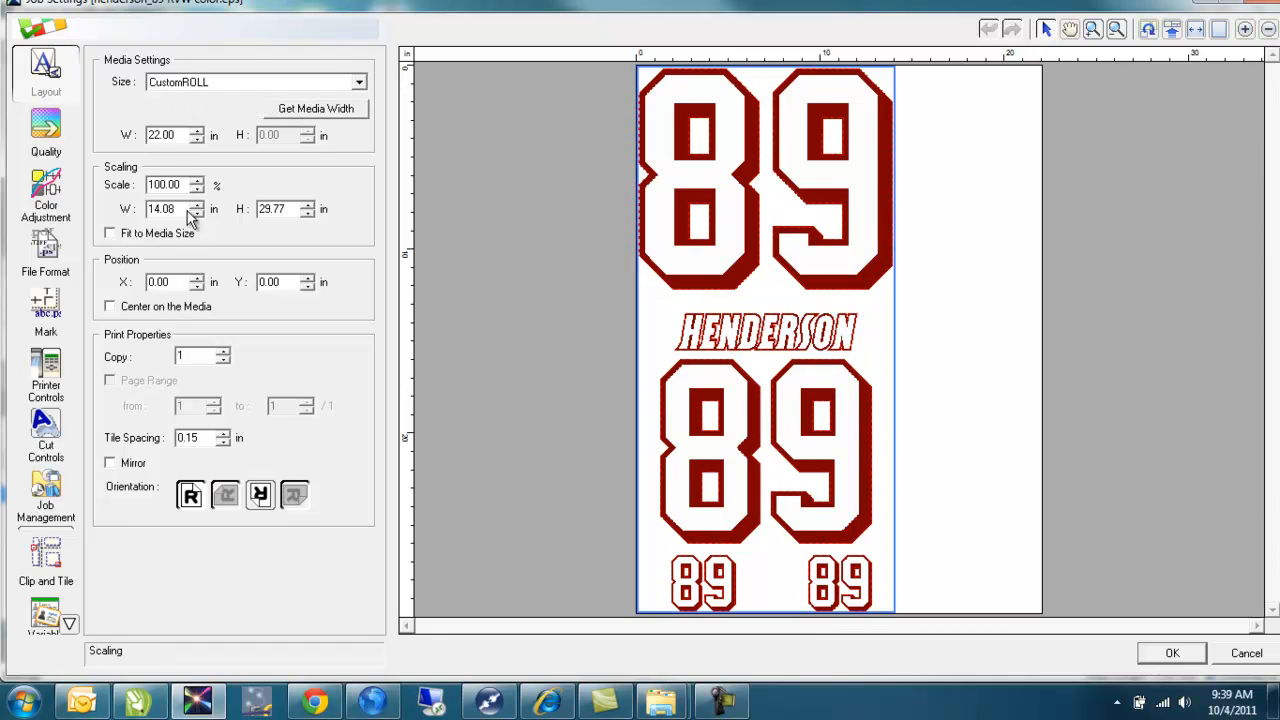
{"action": "mouse_move", "coordinate": [350, 388]}
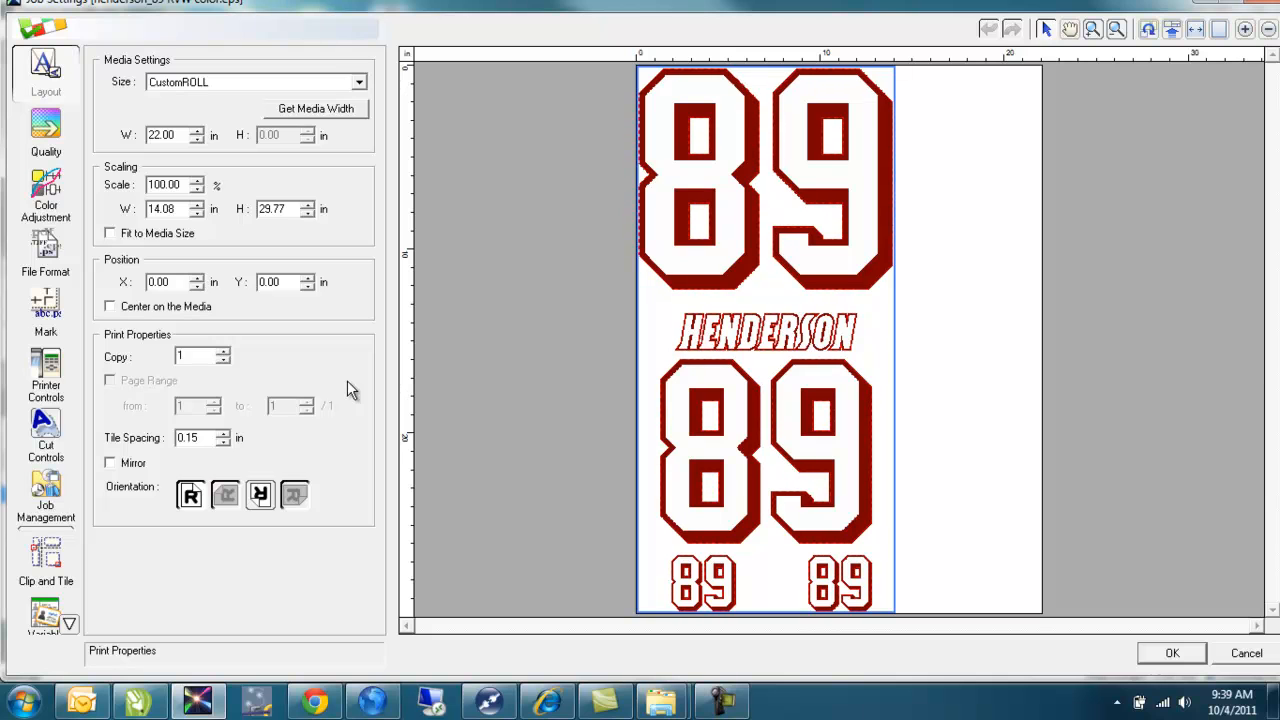
{"action": "mouse_move", "coordinate": [342, 142]}
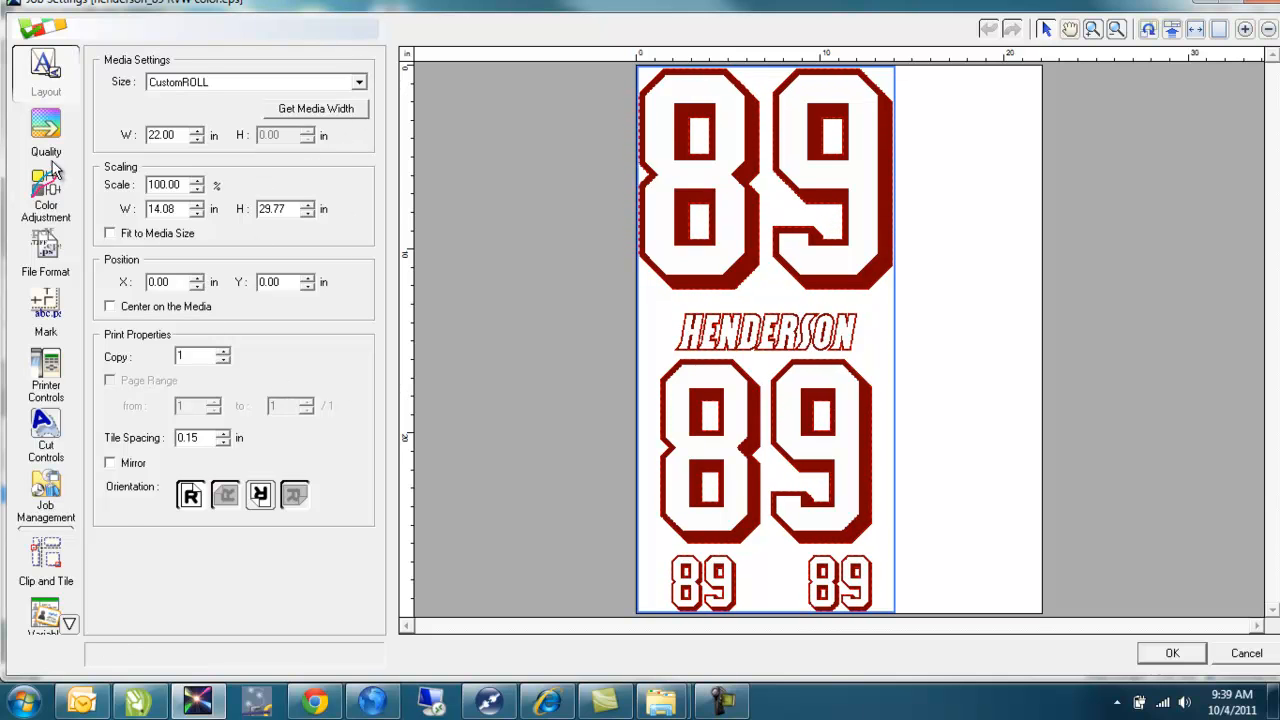
{"action": "left_click", "coordinate": [44, 130]}
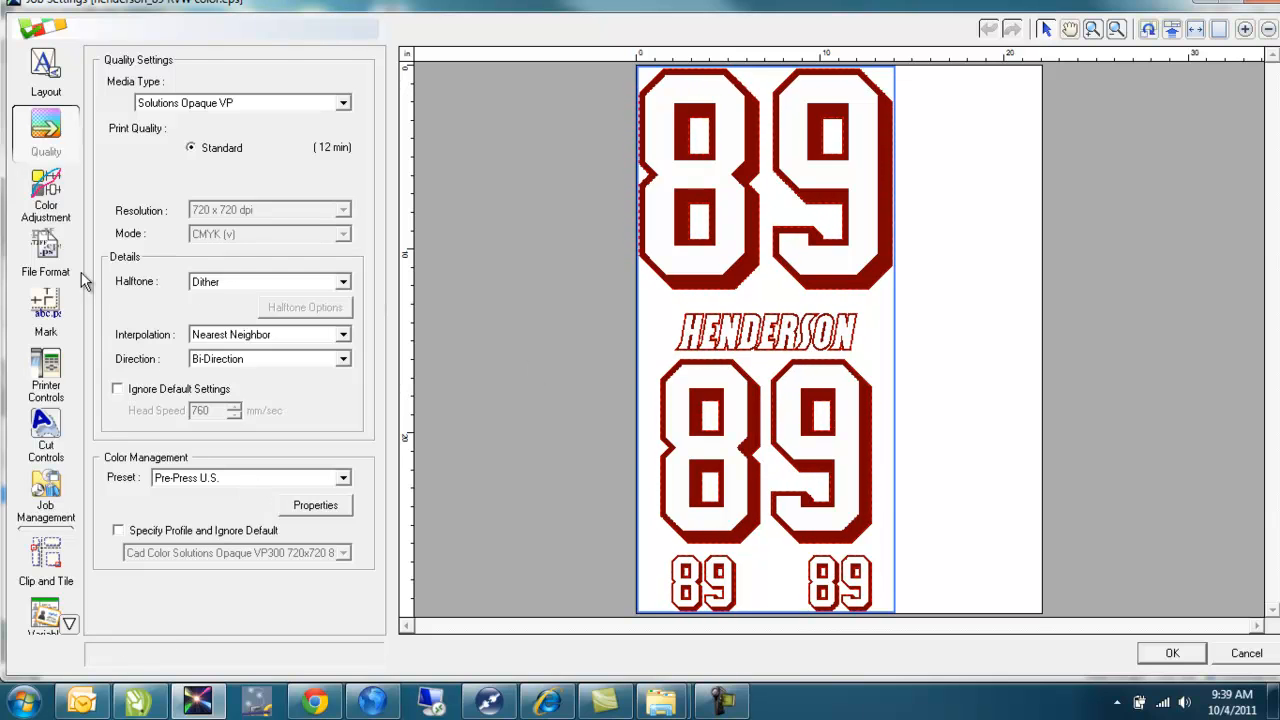
Show the RVW-DP43K spot colour converting to C1.2 M96.9 Y89.8 K41.2 in File Format
{"action": "left_click", "coordinate": [44, 256]}
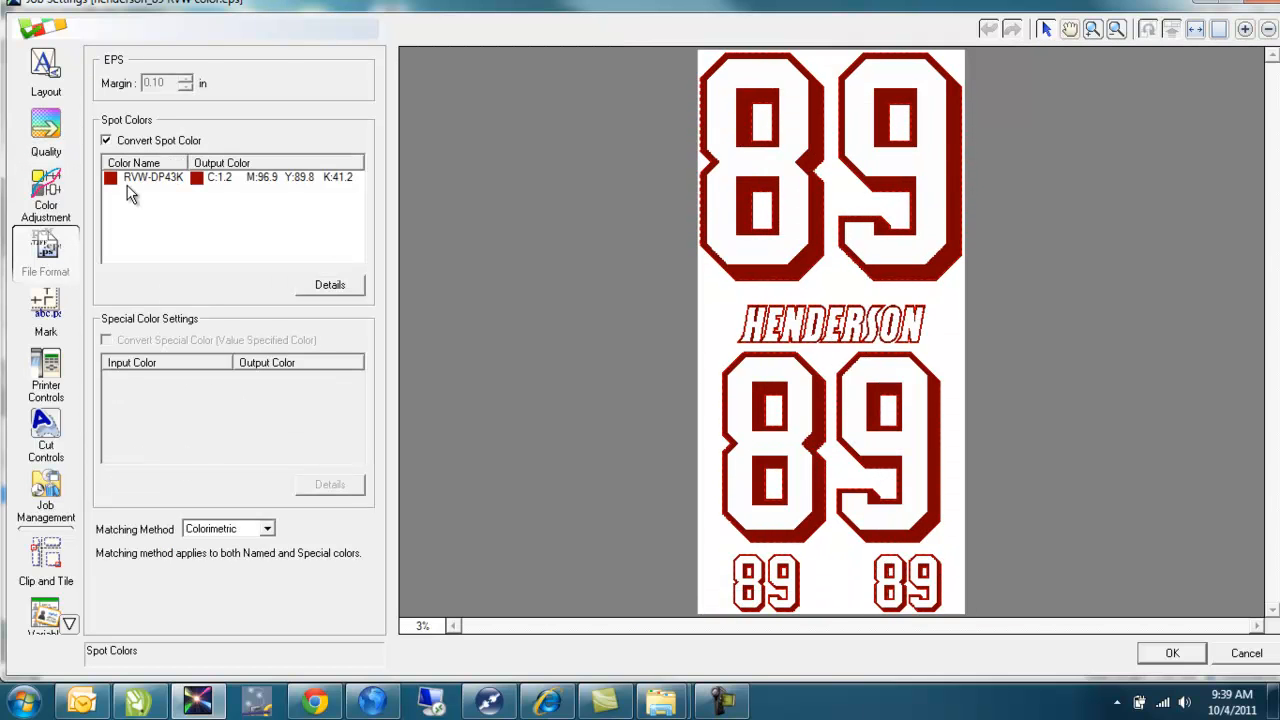
{"action": "mouse_move", "coordinate": [180, 192]}
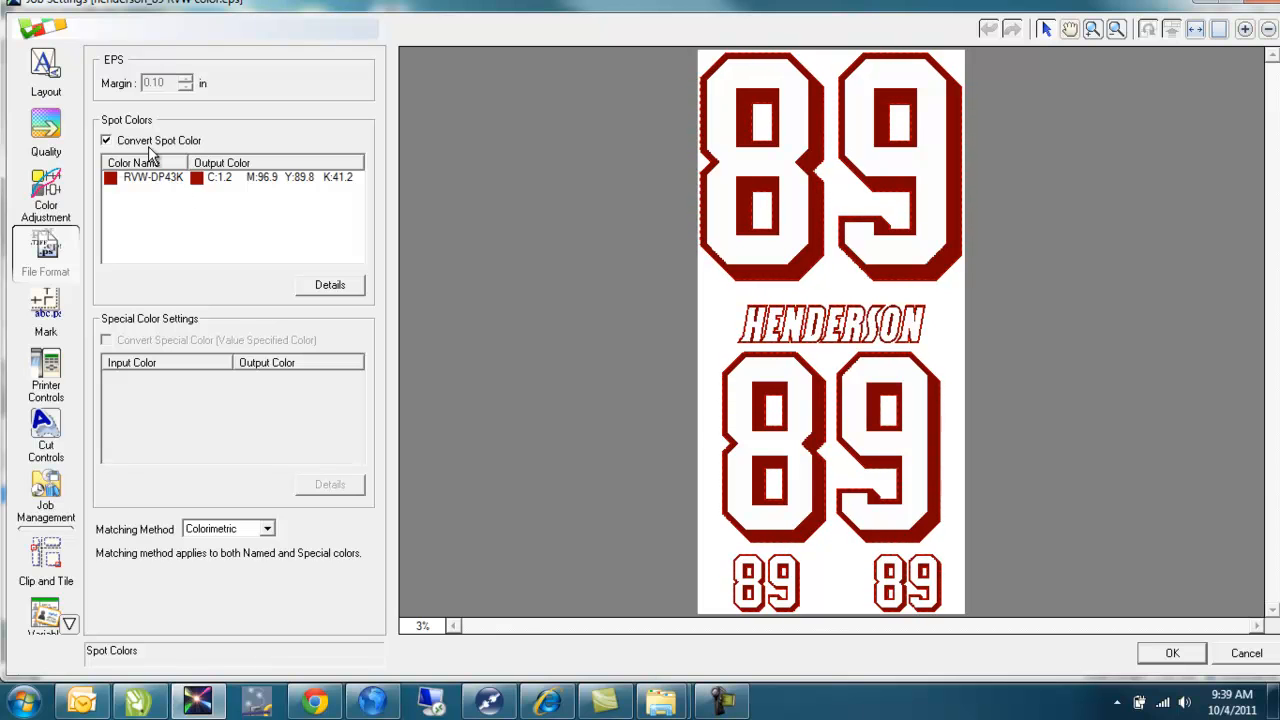
{"action": "left_click", "coordinate": [152, 176]}
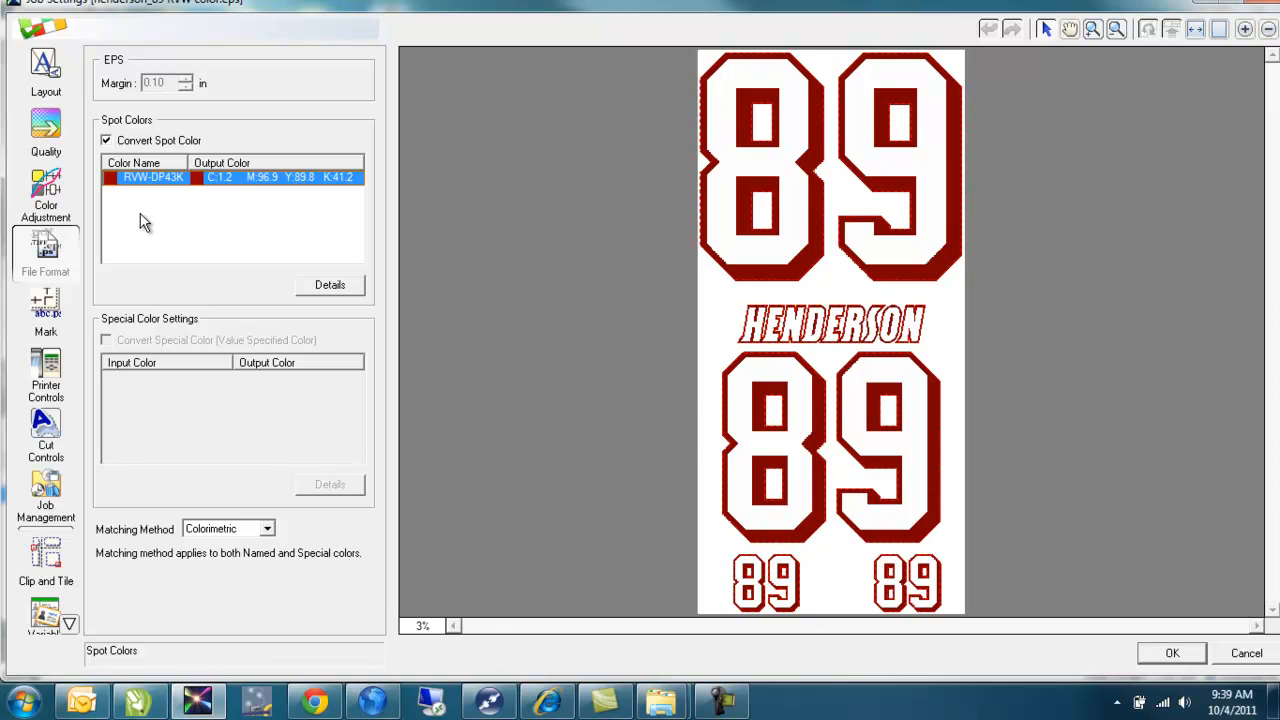
{"action": "mouse_move", "coordinate": [232, 268]}
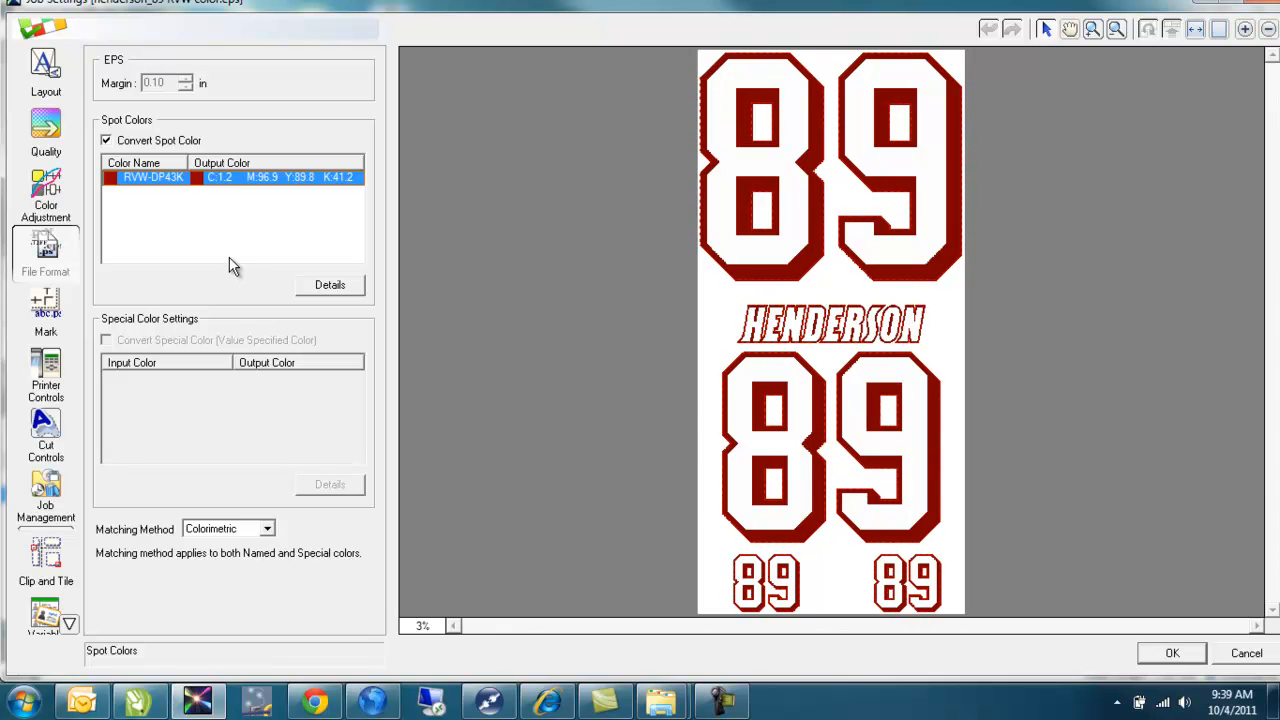
{"action": "mouse_move", "coordinate": [148, 308]}
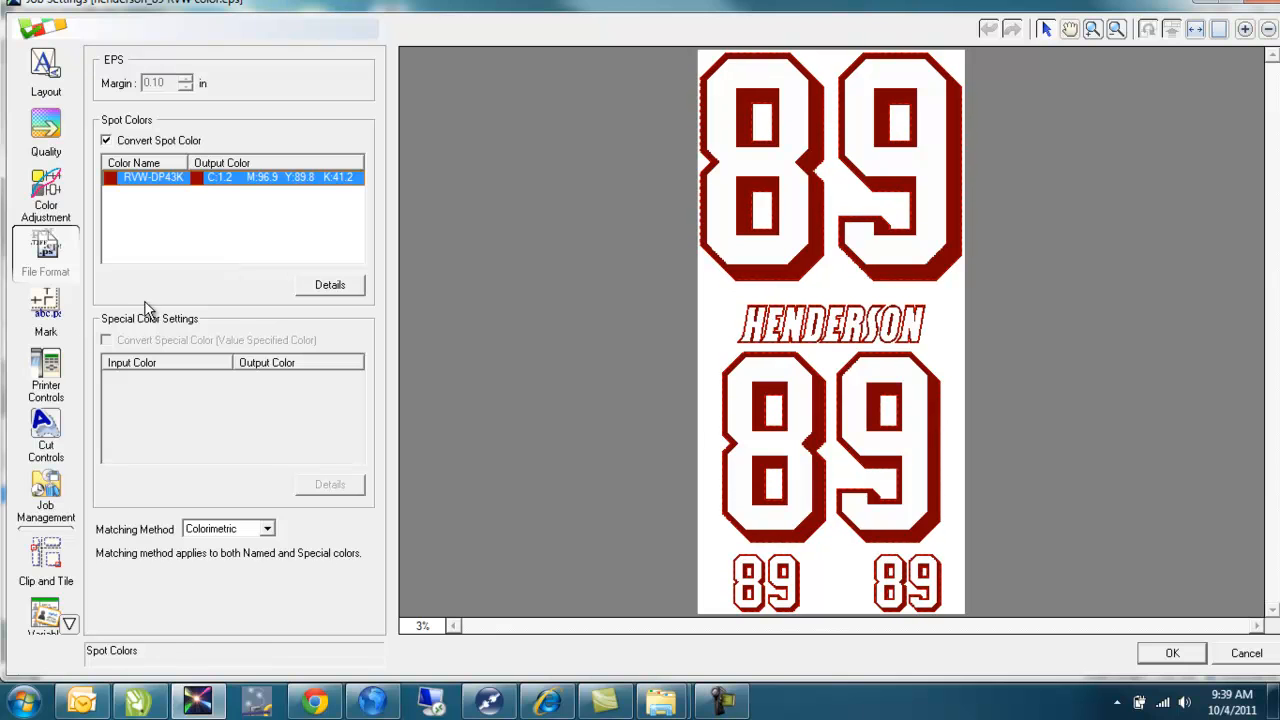
Keep heaters on default media settings, then view Cut Controls set to Print & Cut
{"action": "left_click", "coordinate": [44, 376]}
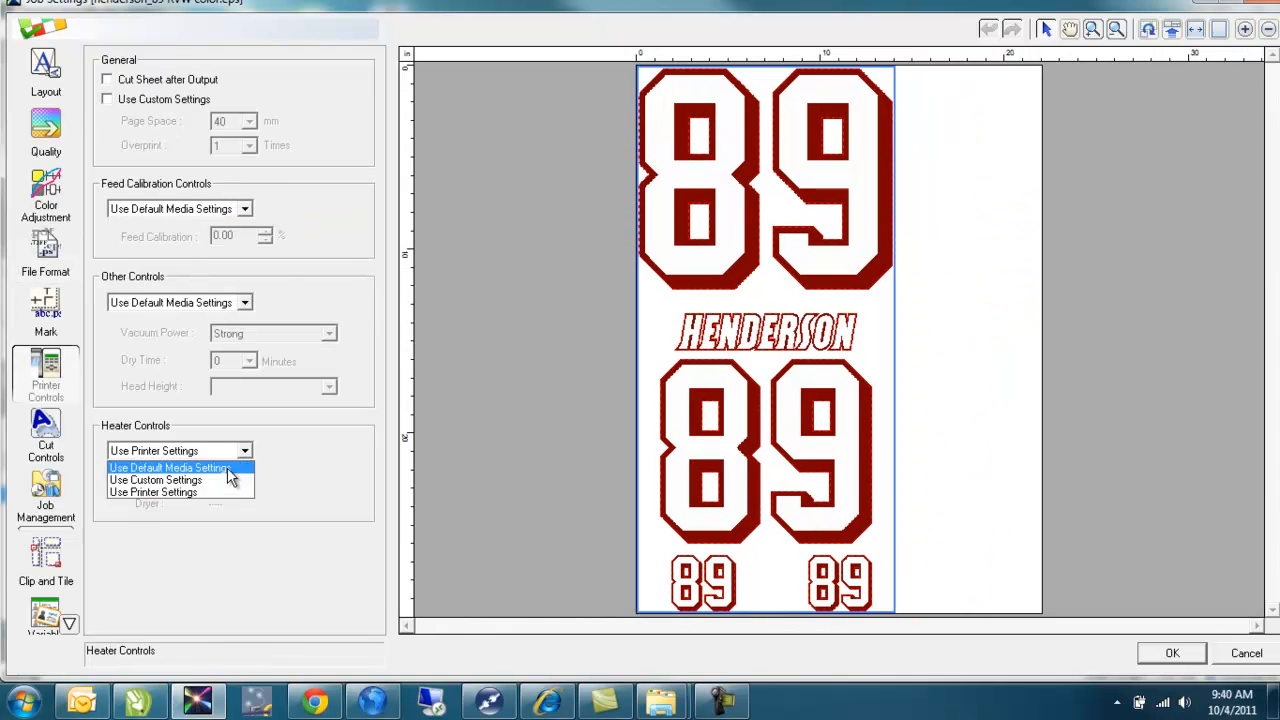
{"action": "left_click", "coordinate": [170, 468]}
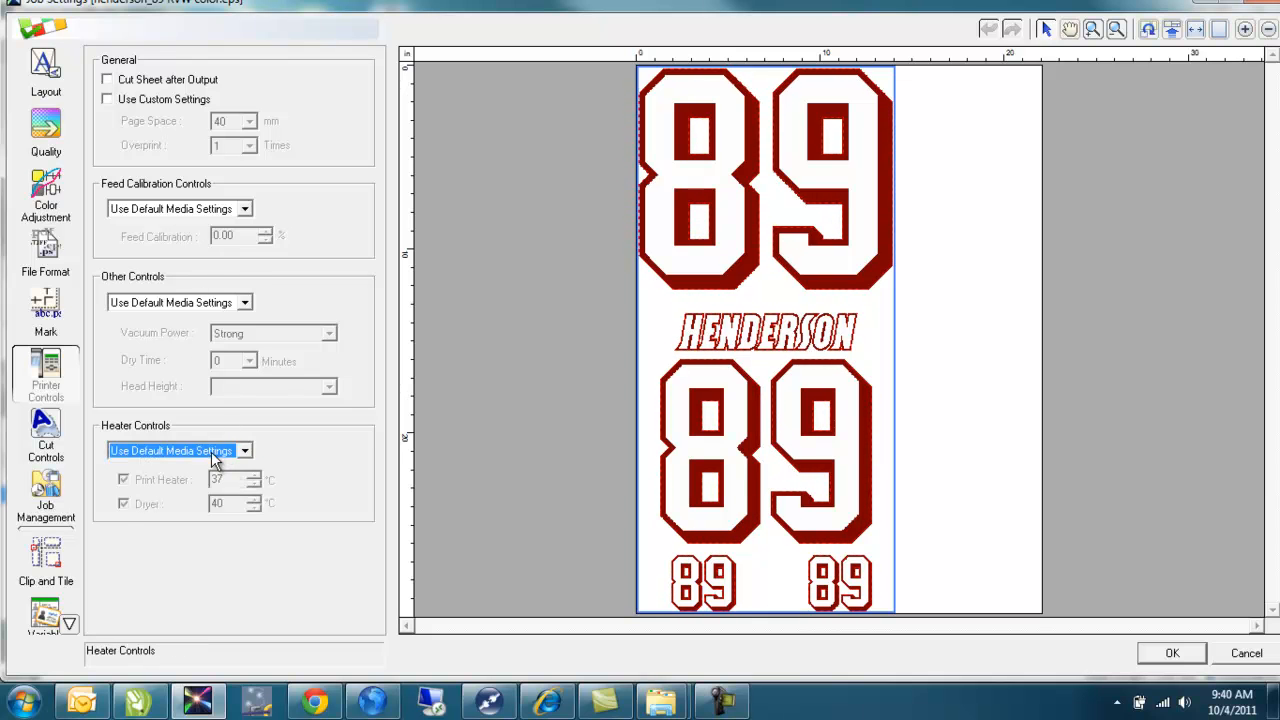
{"action": "left_click", "coordinate": [44, 436]}
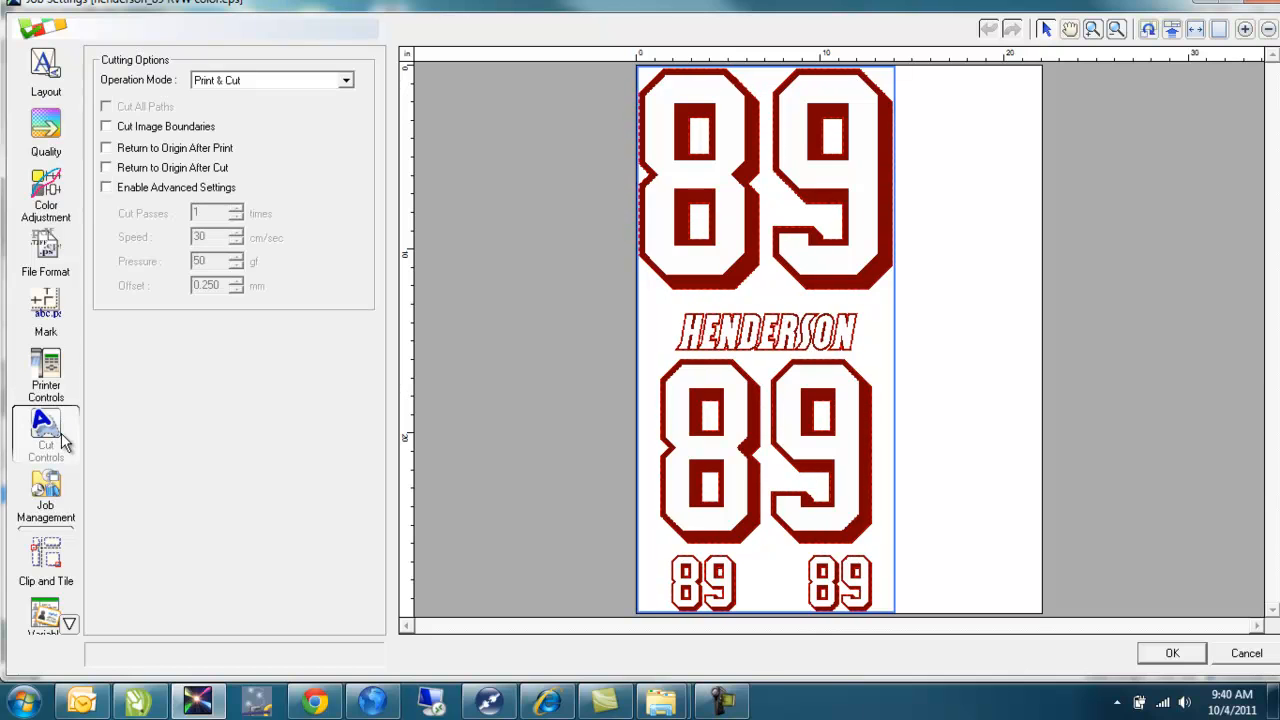
{"action": "mouse_move", "coordinate": [104, 420]}
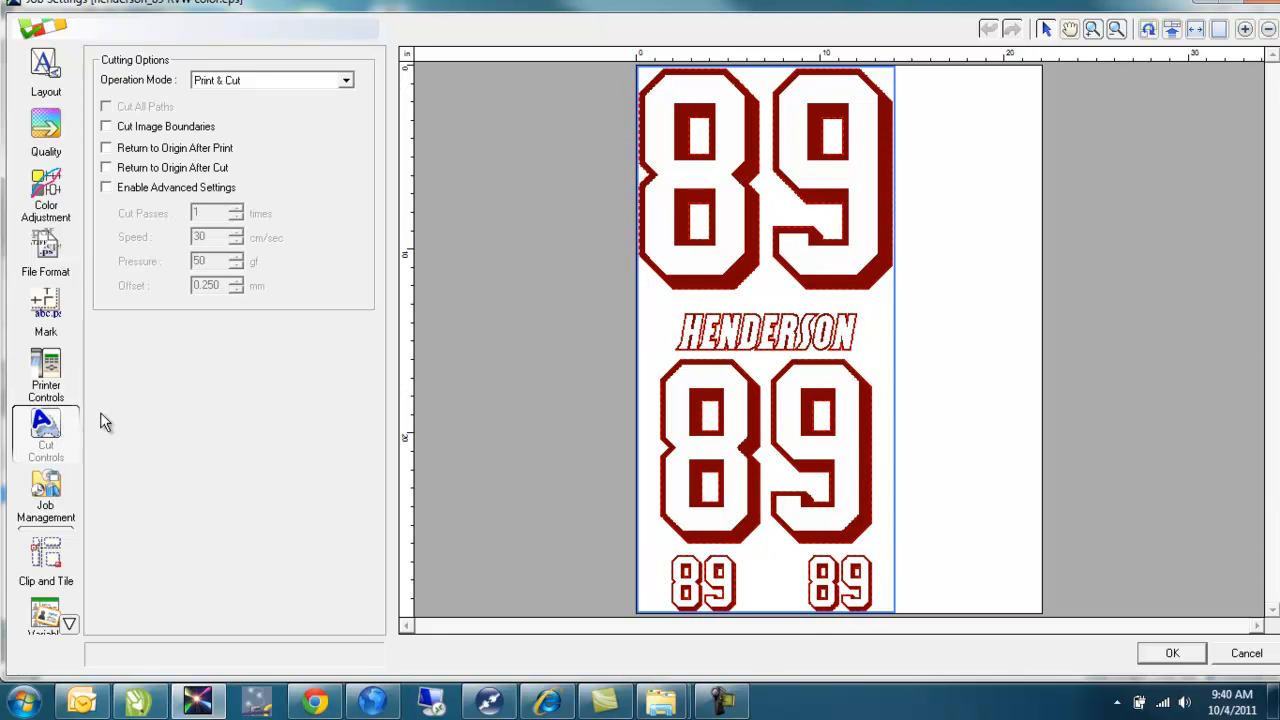
{"action": "mouse_move", "coordinate": [740, 280]}
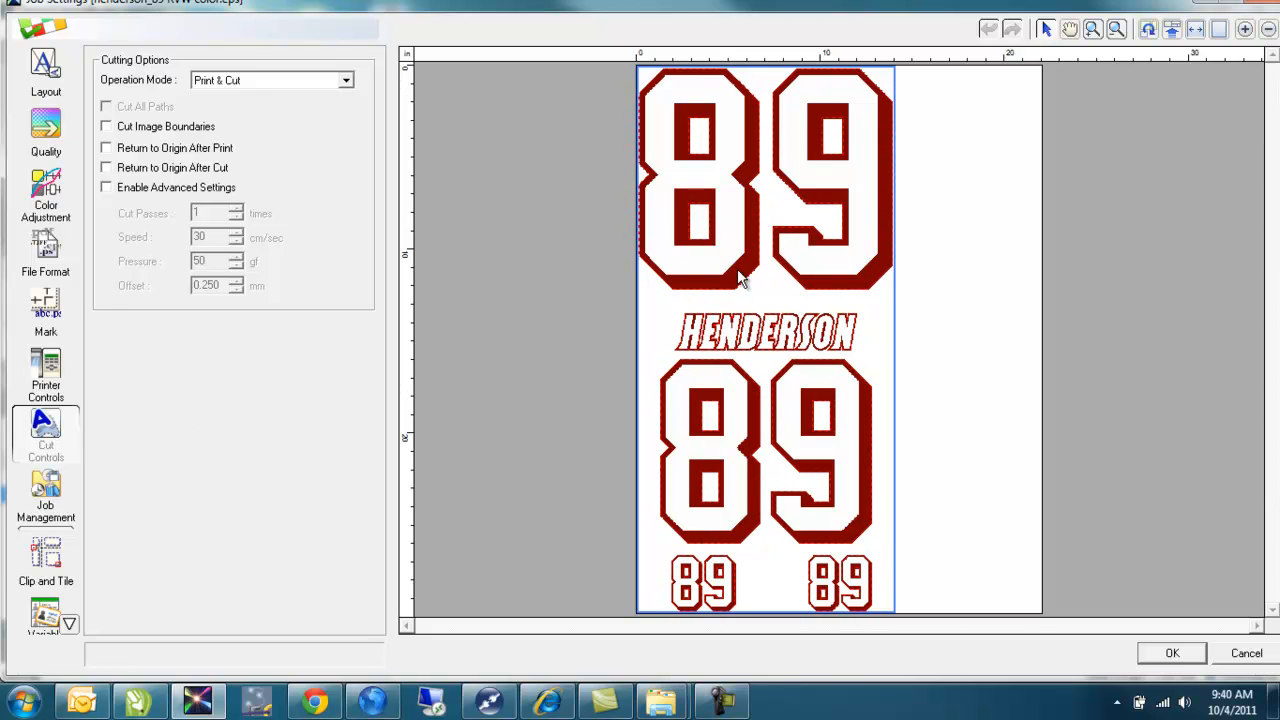
{"action": "mouse_move", "coordinate": [884, 256]}
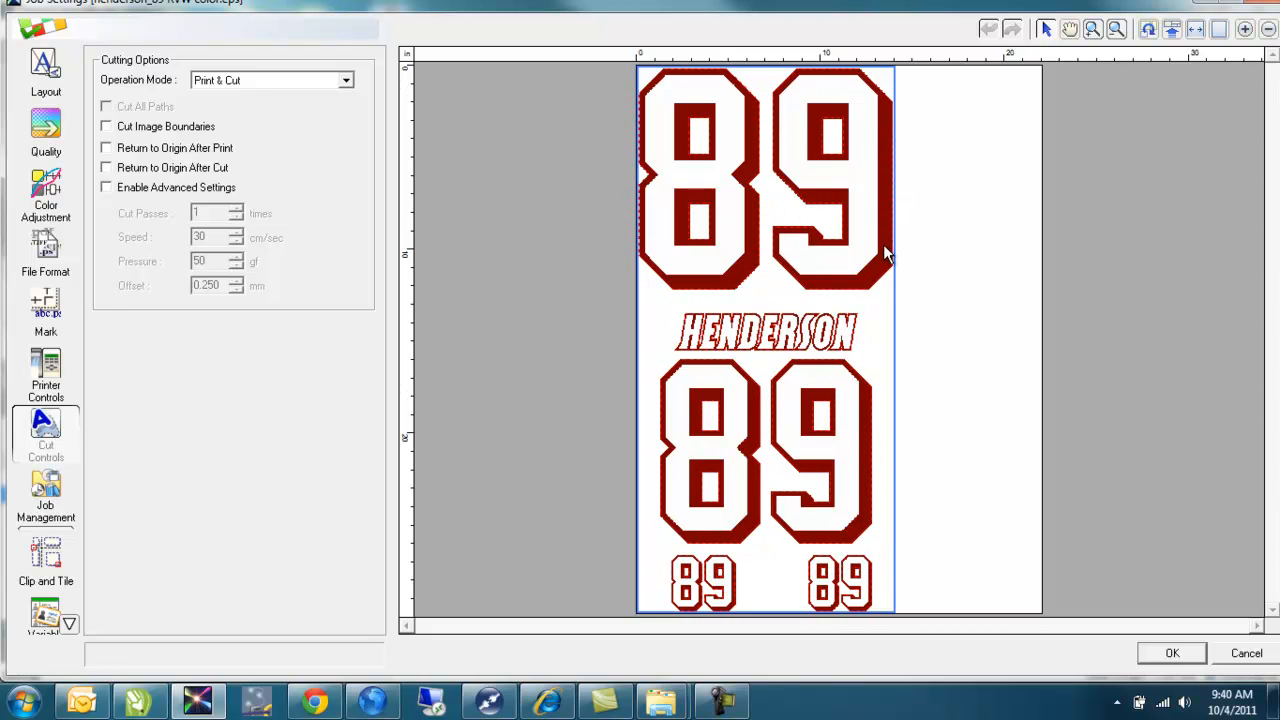
{"action": "mouse_move", "coordinate": [890, 272]}
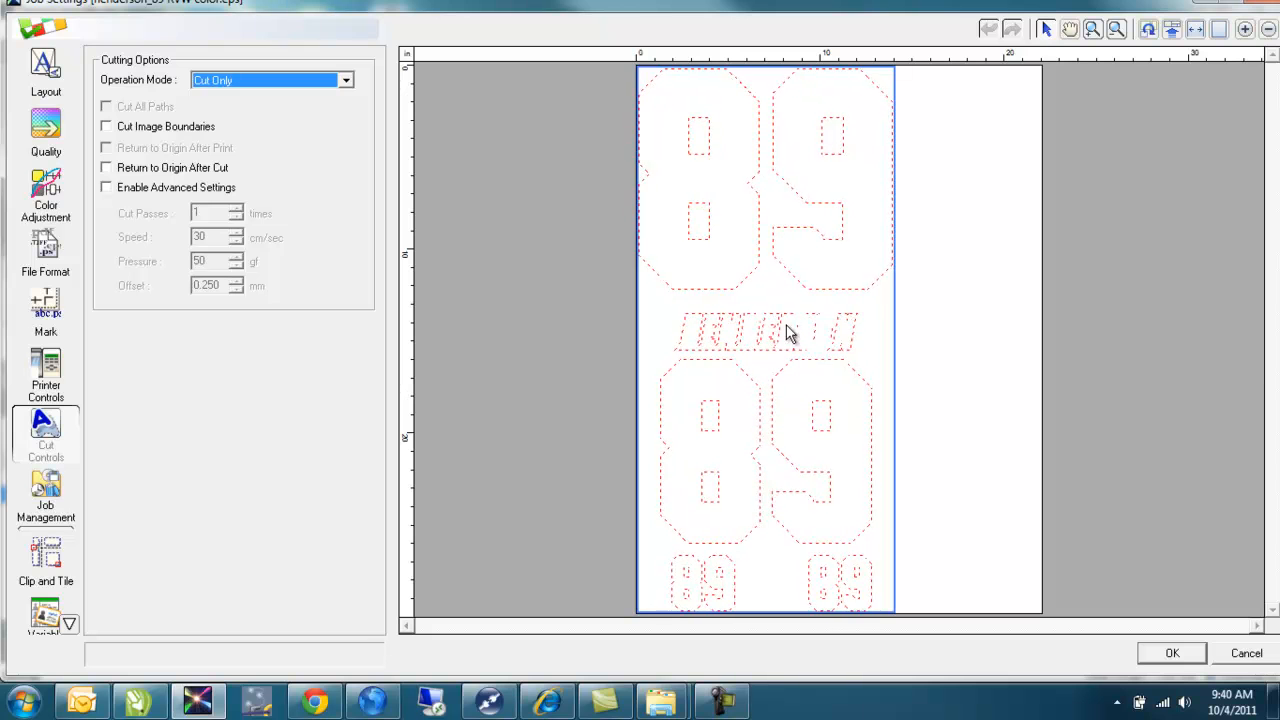
{"action": "mouse_move", "coordinate": [838, 356]}
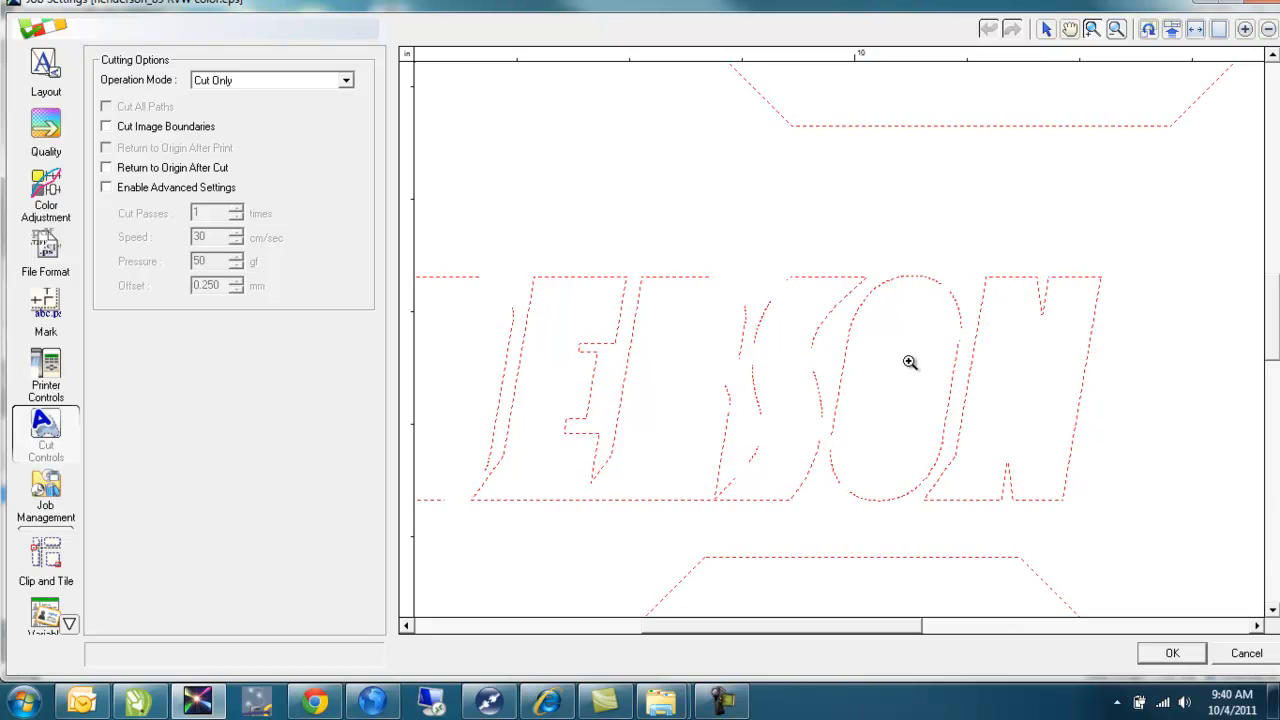
{"action": "mouse_move", "coordinate": [696, 348]}
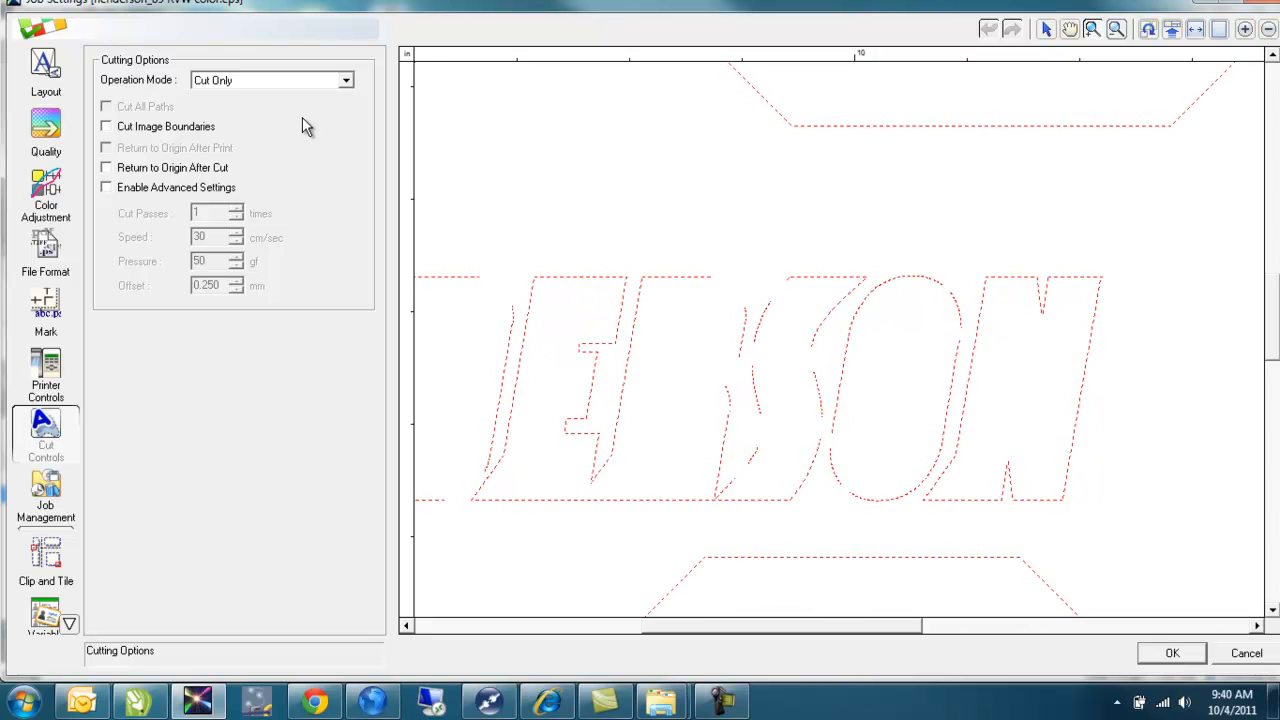
{"action": "mouse_move", "coordinate": [316, 112]}
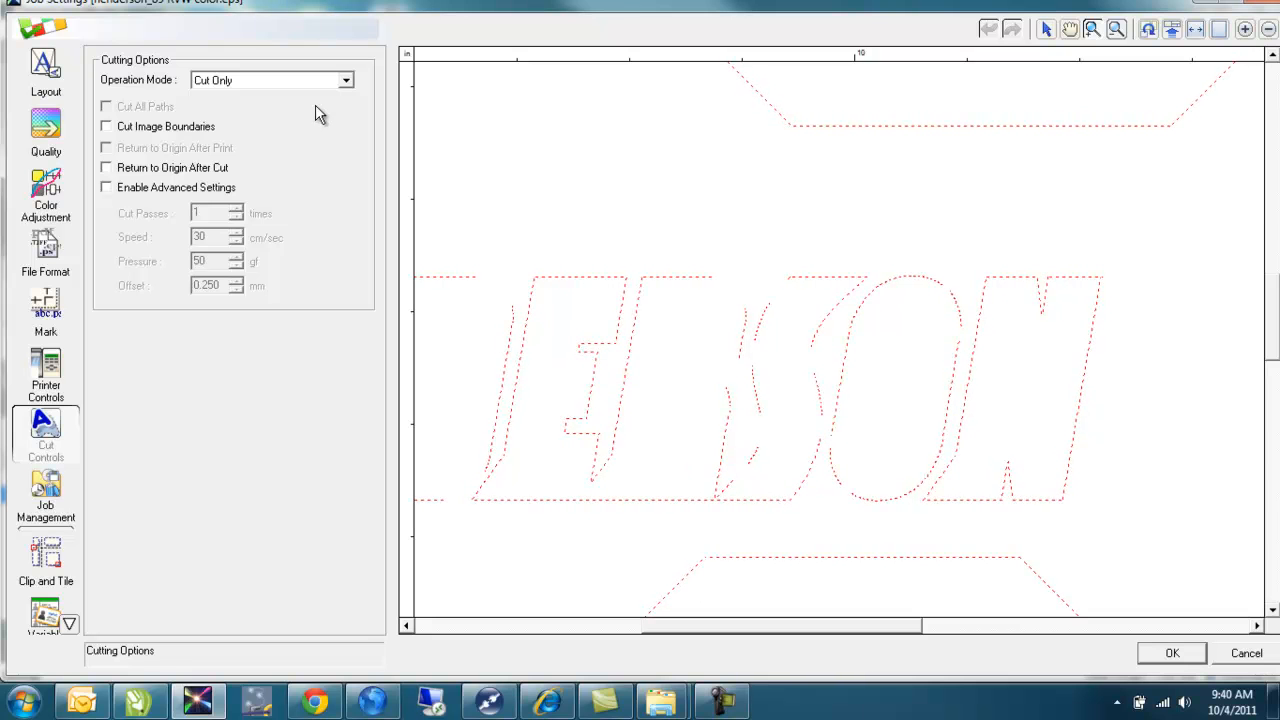
{"action": "left_click", "coordinate": [270, 80]}
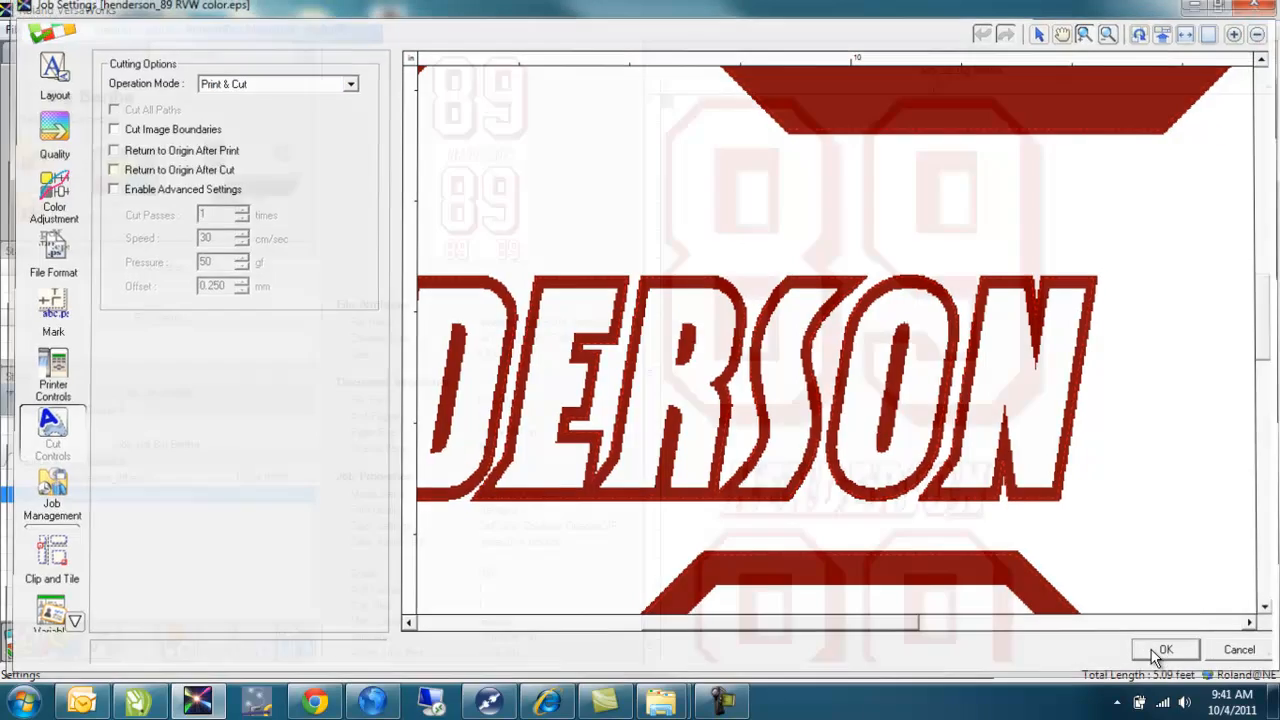
Apply the job settings, then reopen the RVW color job to recheck its RVW-DP43K conversion
{"action": "left_click", "coordinate": [1164, 648]}
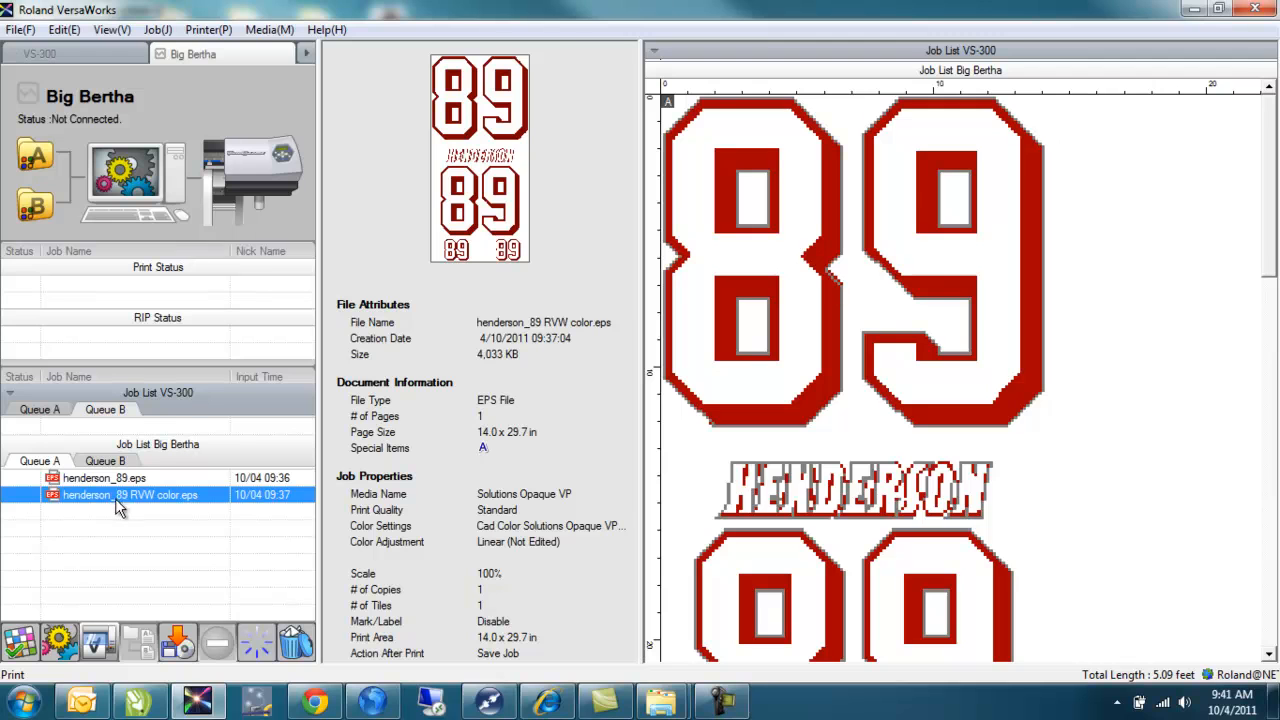
{"action": "double_click", "coordinate": [128, 494]}
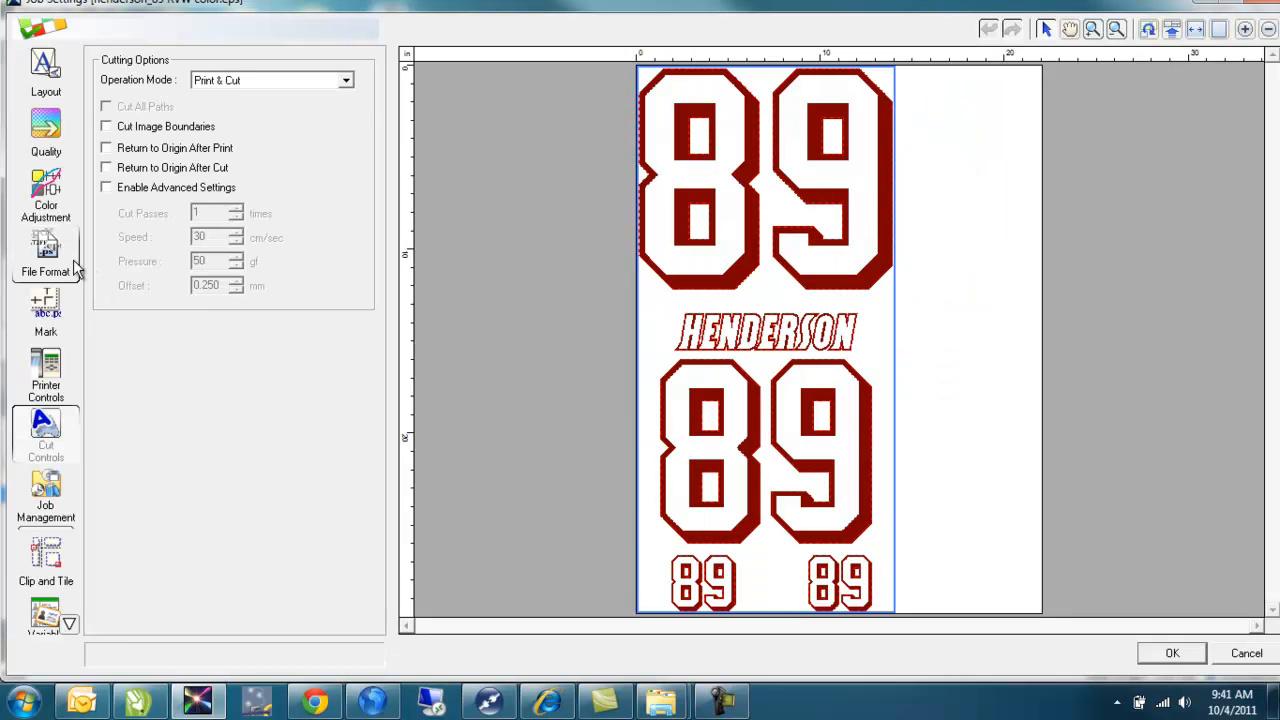
{"action": "left_click", "coordinate": [44, 256]}
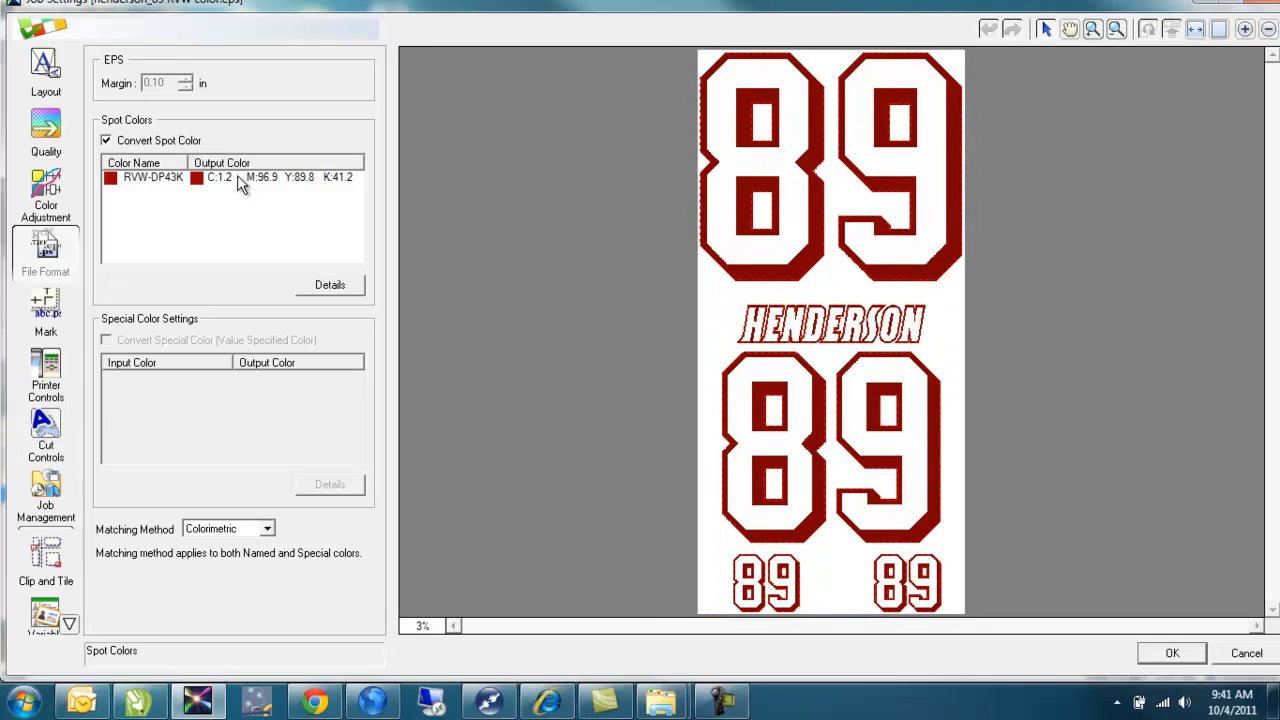
{"action": "mouse_move", "coordinate": [160, 176]}
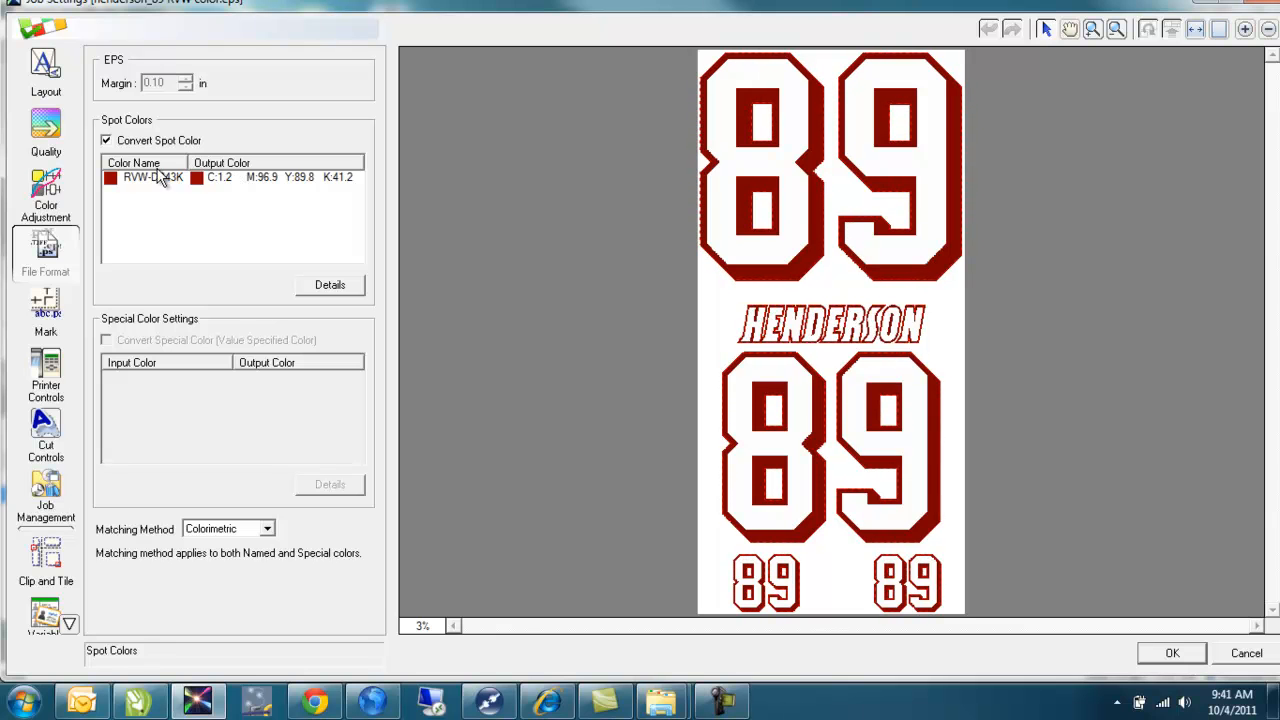